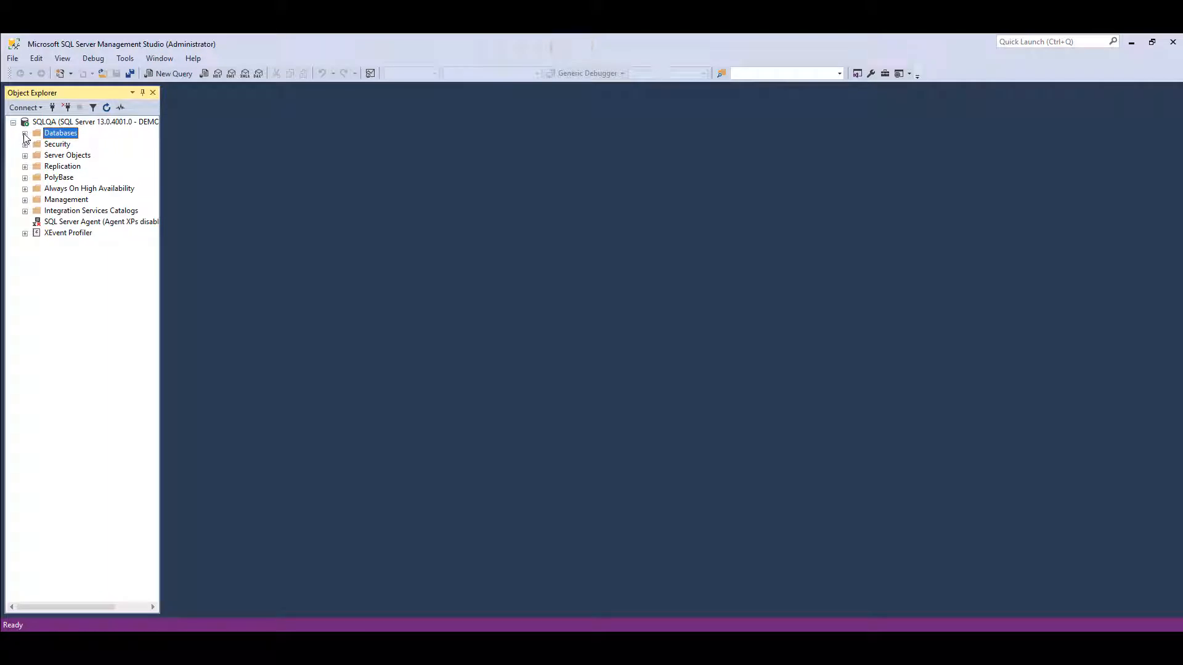
Step: Expand Databases > AdventureWorks2014 > Tables in Object Explorer
left_click(25, 133)
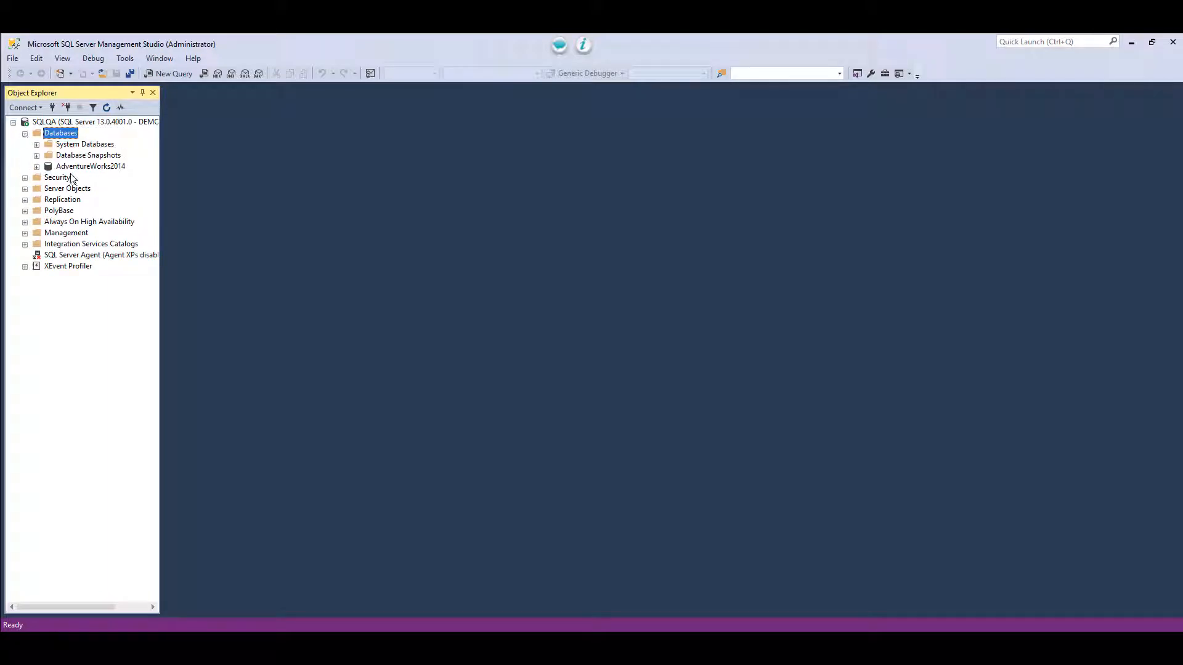
left_click(36, 167)
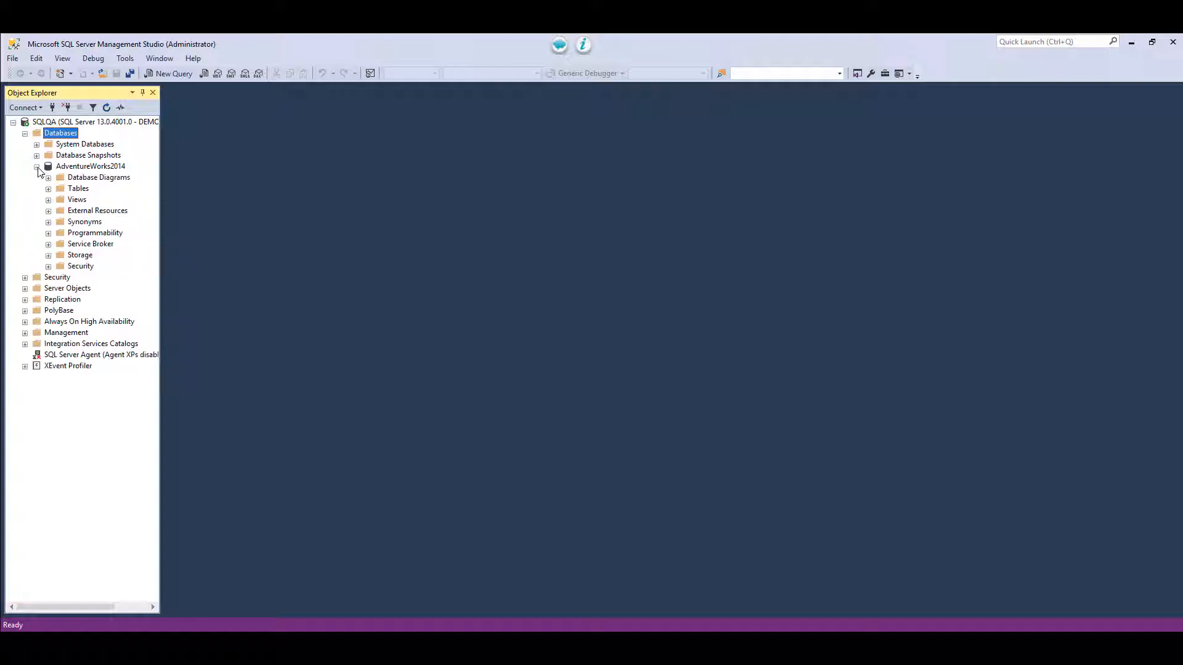
left_click(48, 188)
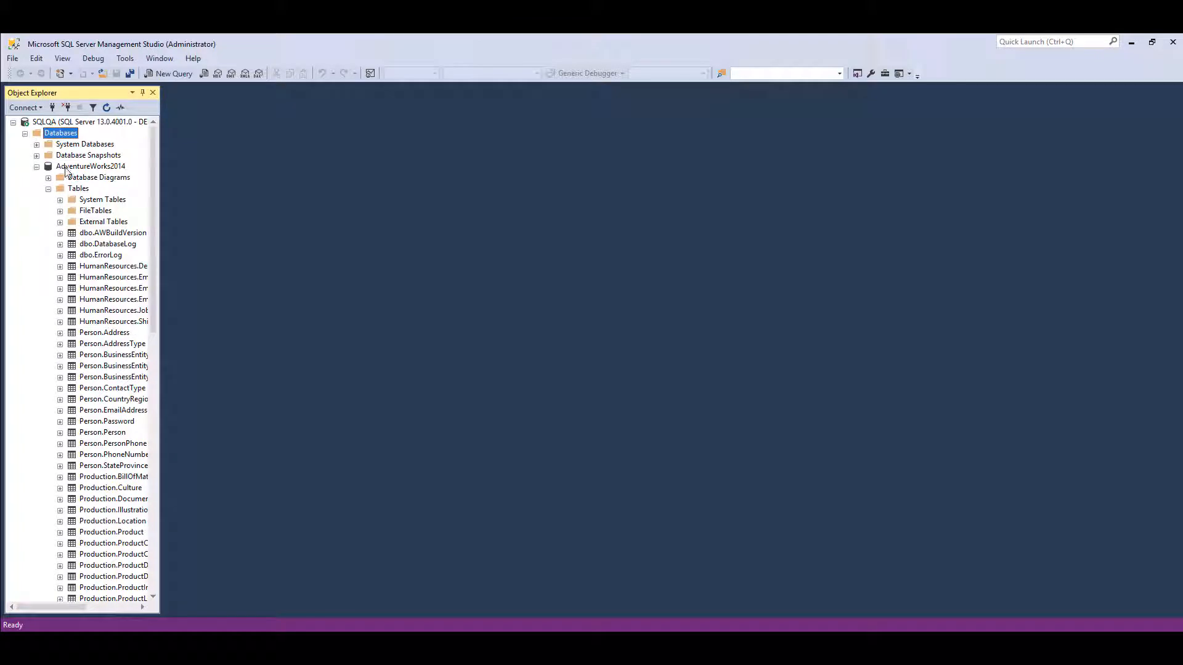
Step: Review the AdventureWorks2014 database properties from its context menu
right_click(90, 166)
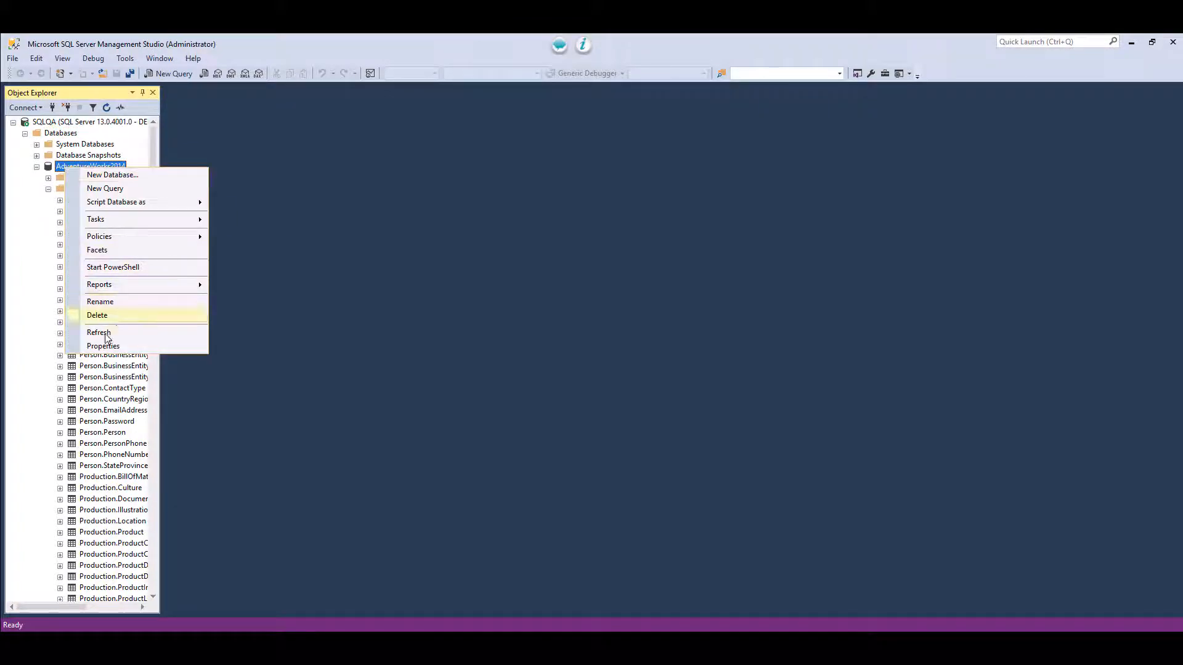
left_click(103, 346)
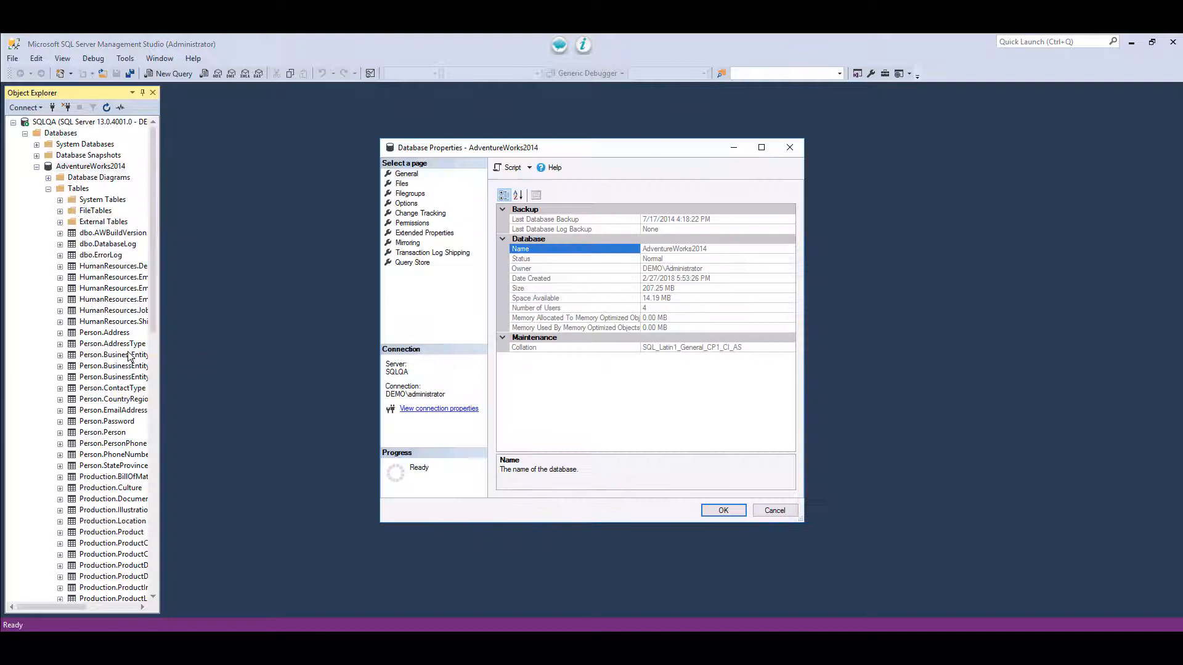
left_click(400, 184)
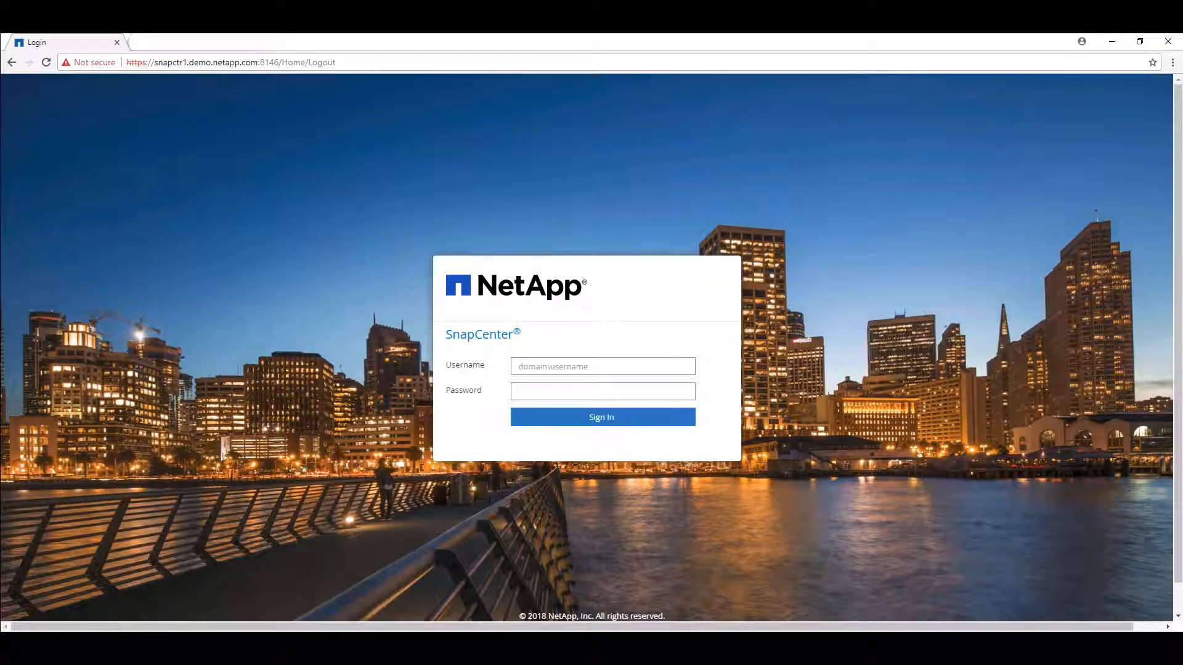
Step: Sign in to SnapCenter as DEMO\Administrator
left_click(601, 366)
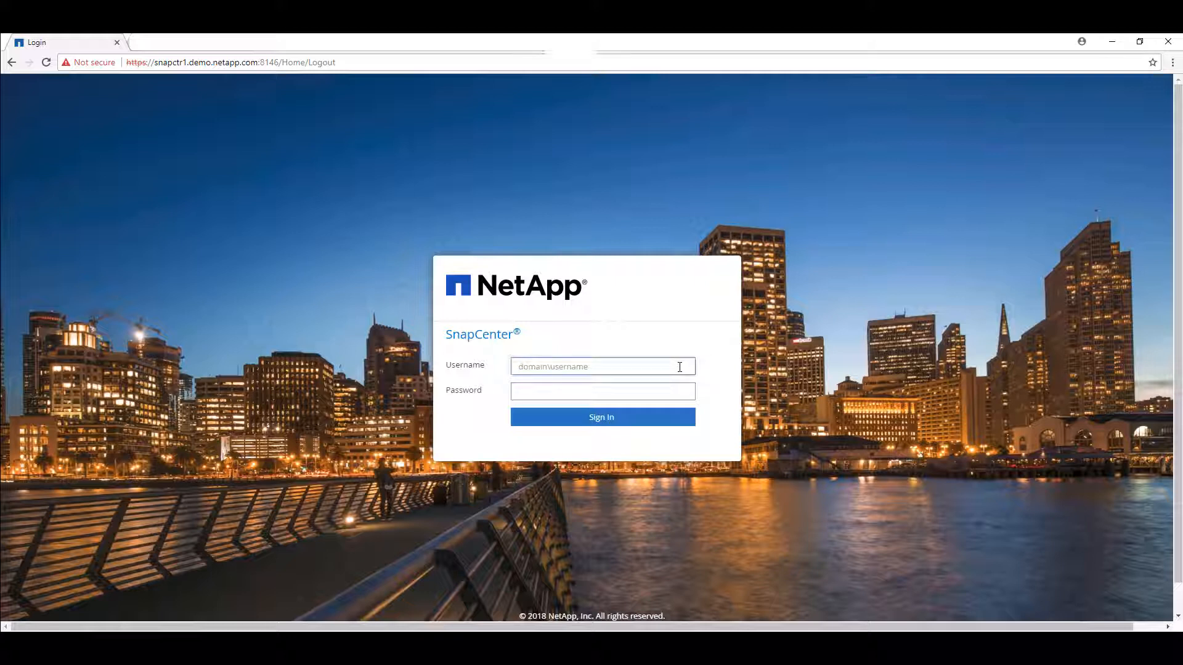
type("DEMO")
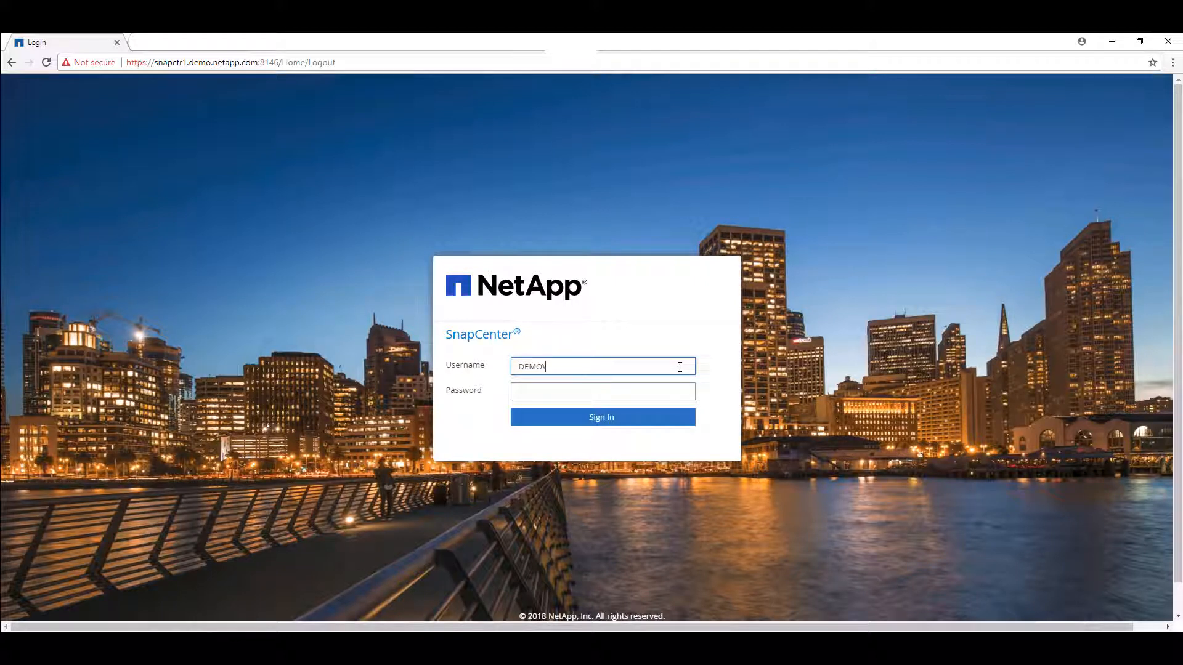
type("\\Administrator")
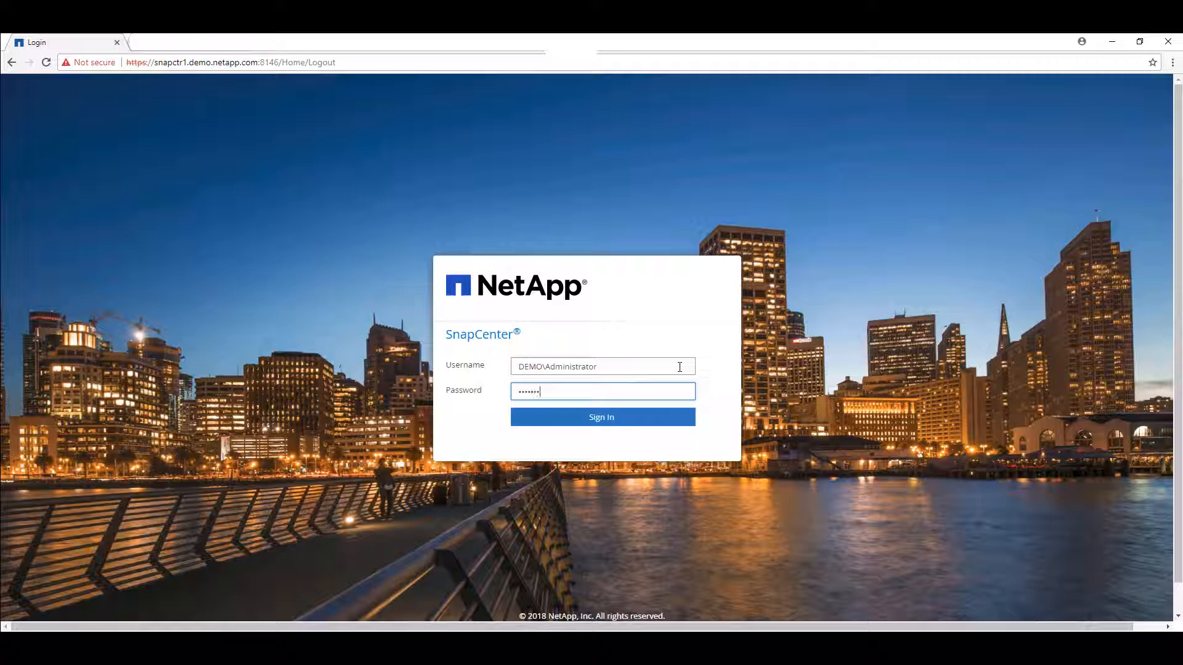
left_click(601, 417)
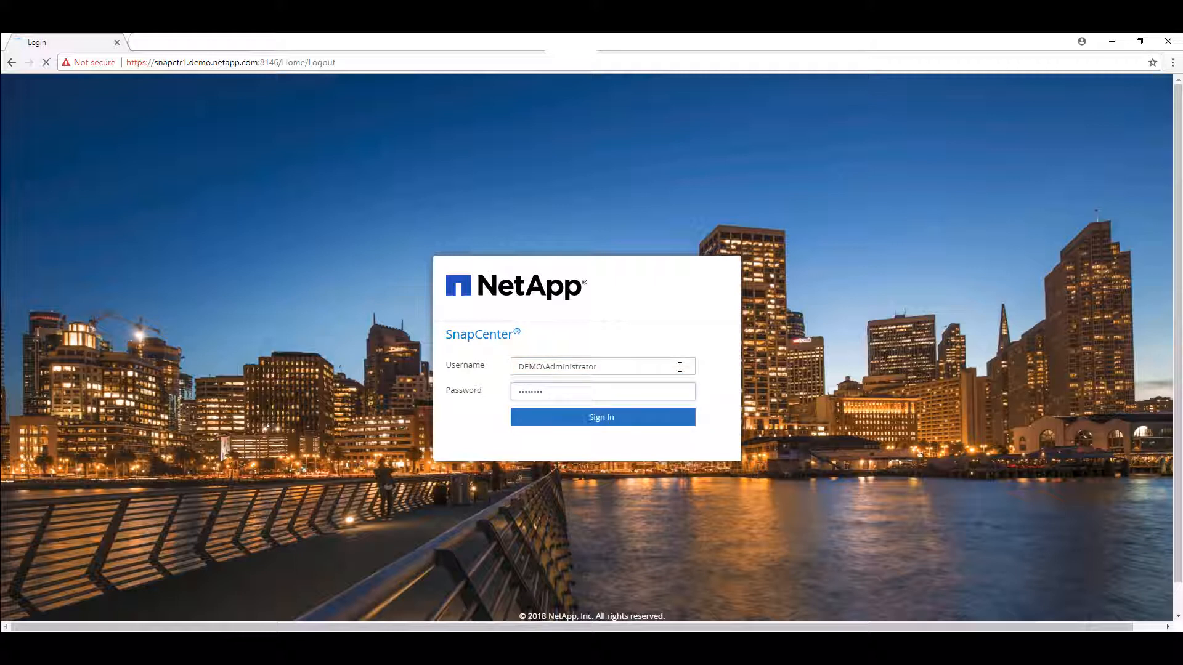
Step: From the dashboard go to Hosts and show the empty Disks list for SQLQA.demo.netapp.com
left_click(601, 417)
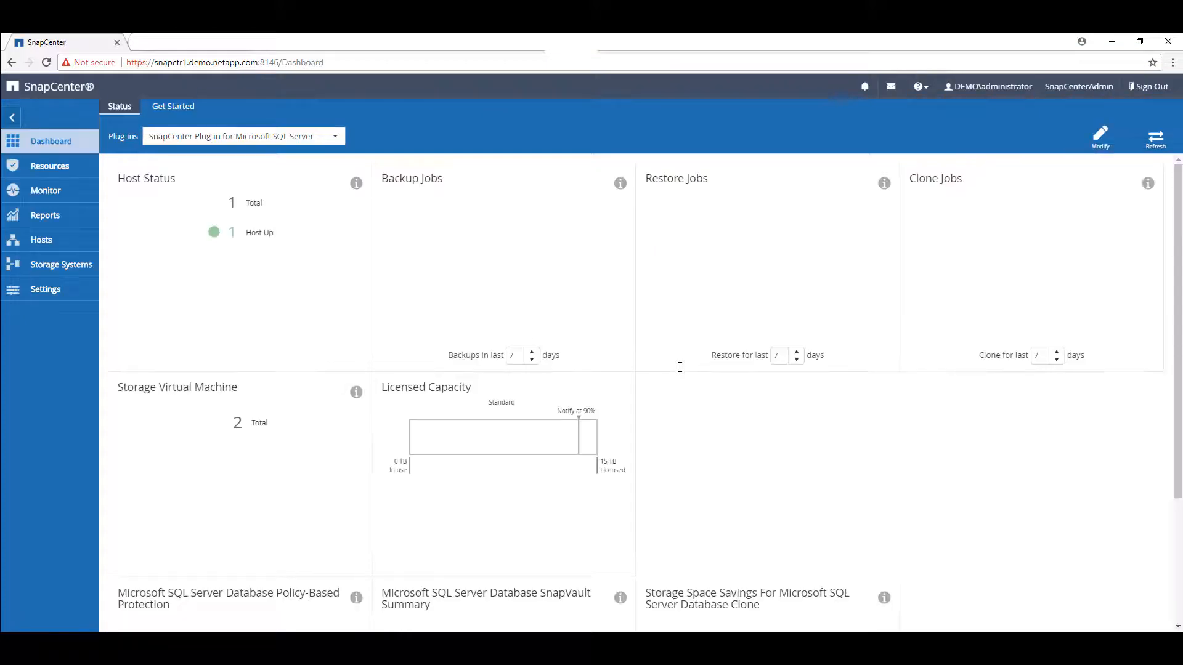
left_click(1155, 139)
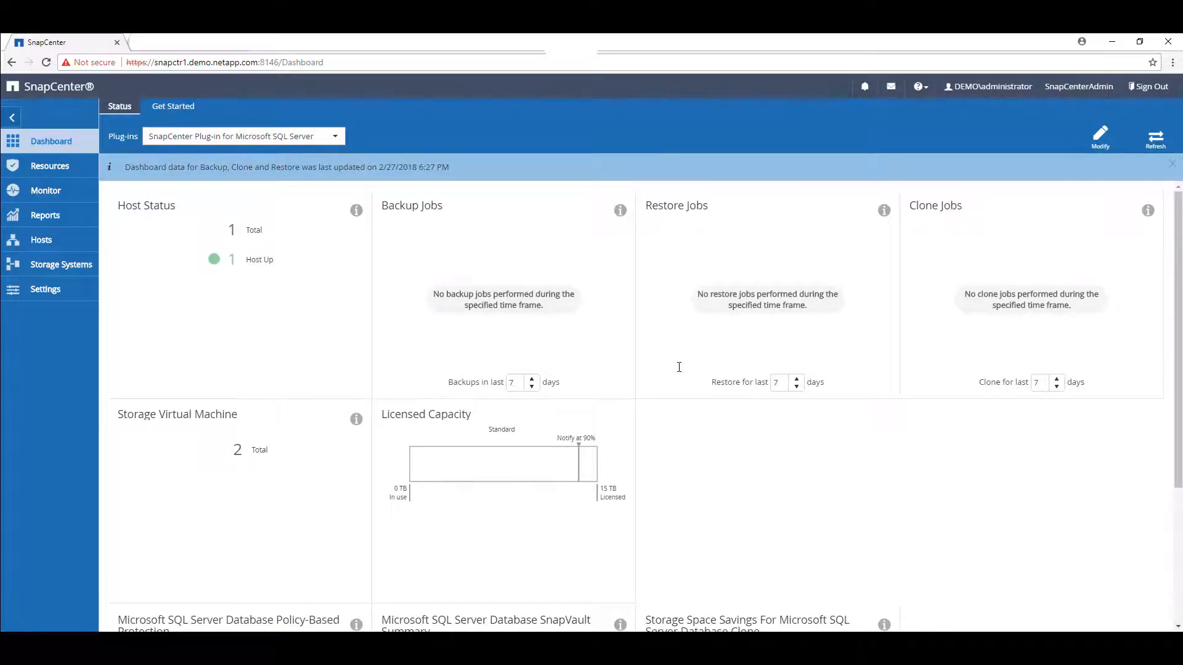
mouse_move(287, 369)
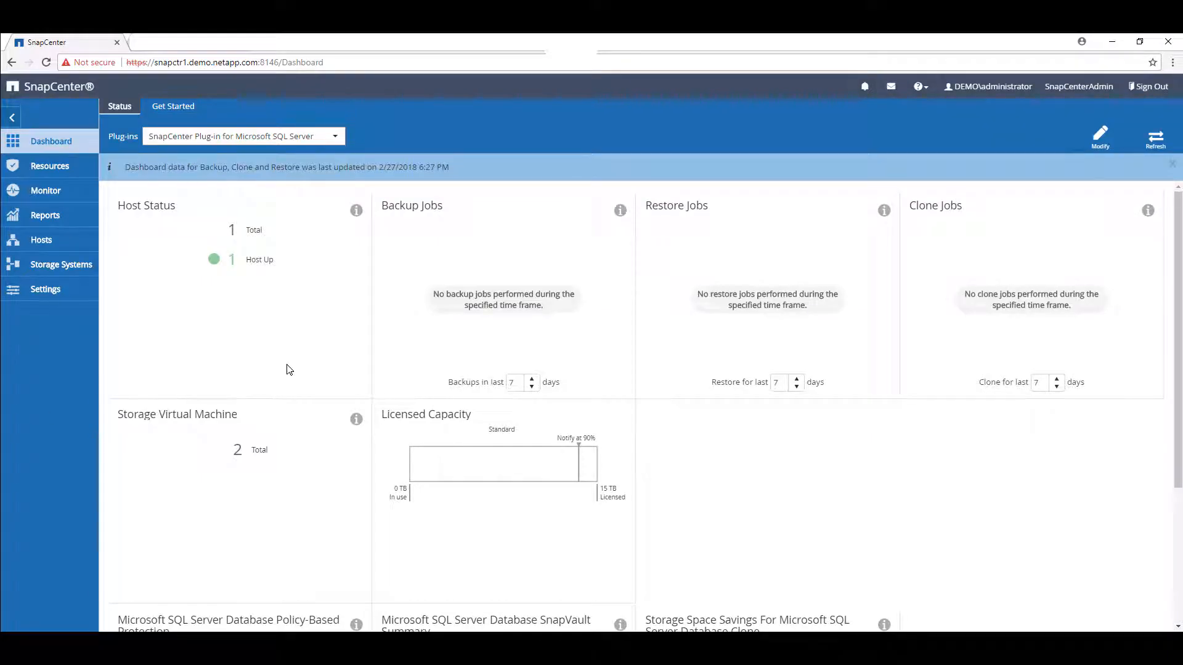
mouse_move(41, 239)
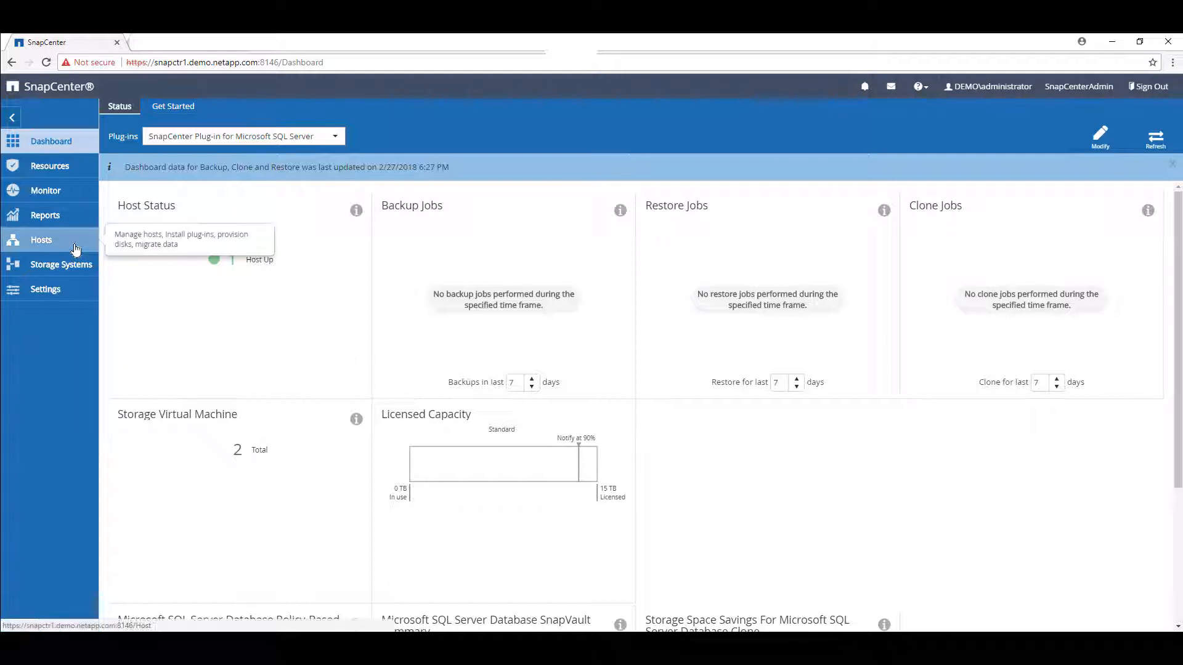
left_click(40, 240)
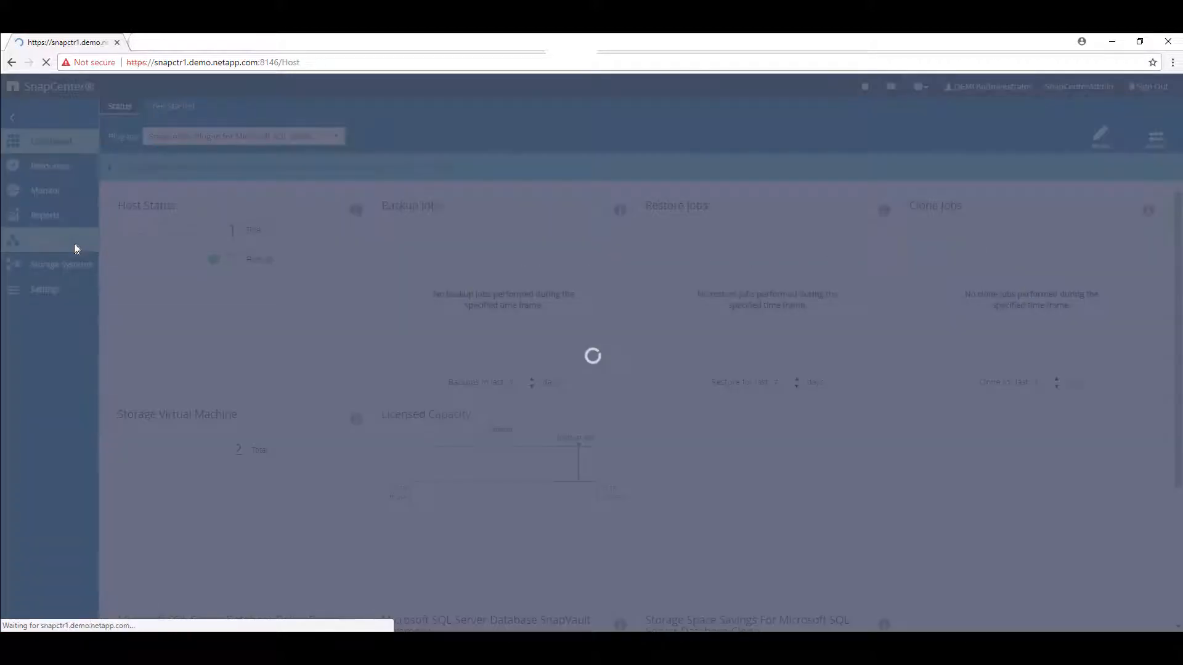
left_click(41, 240)
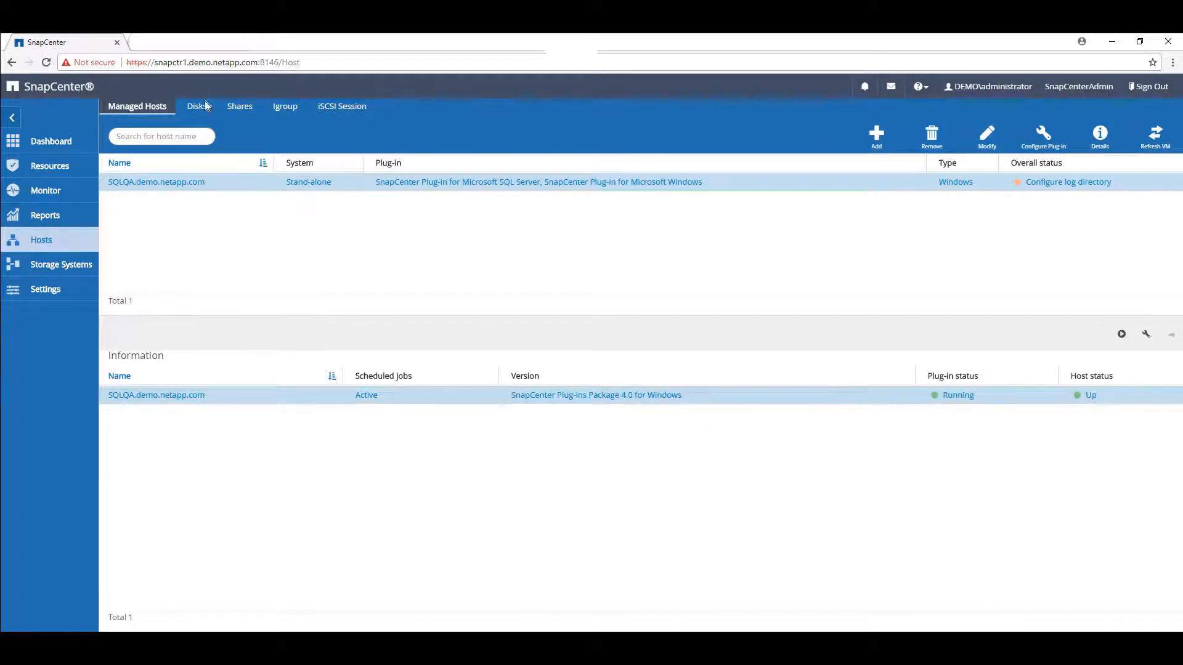
left_click(196, 106)
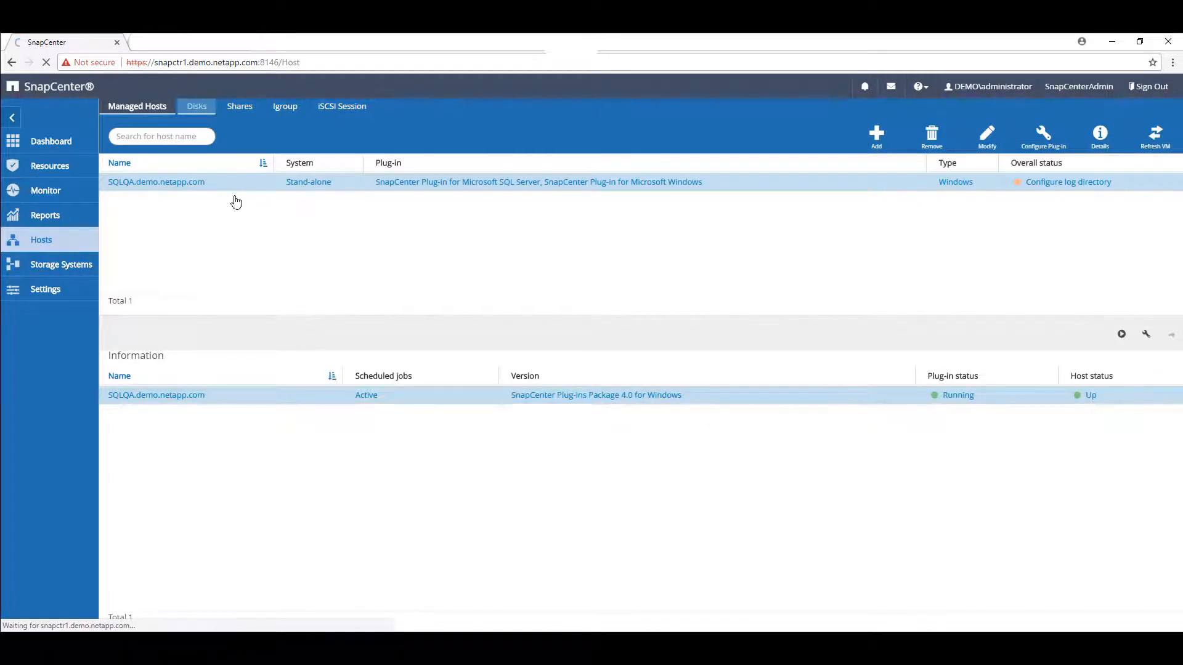
left_click(195, 107)
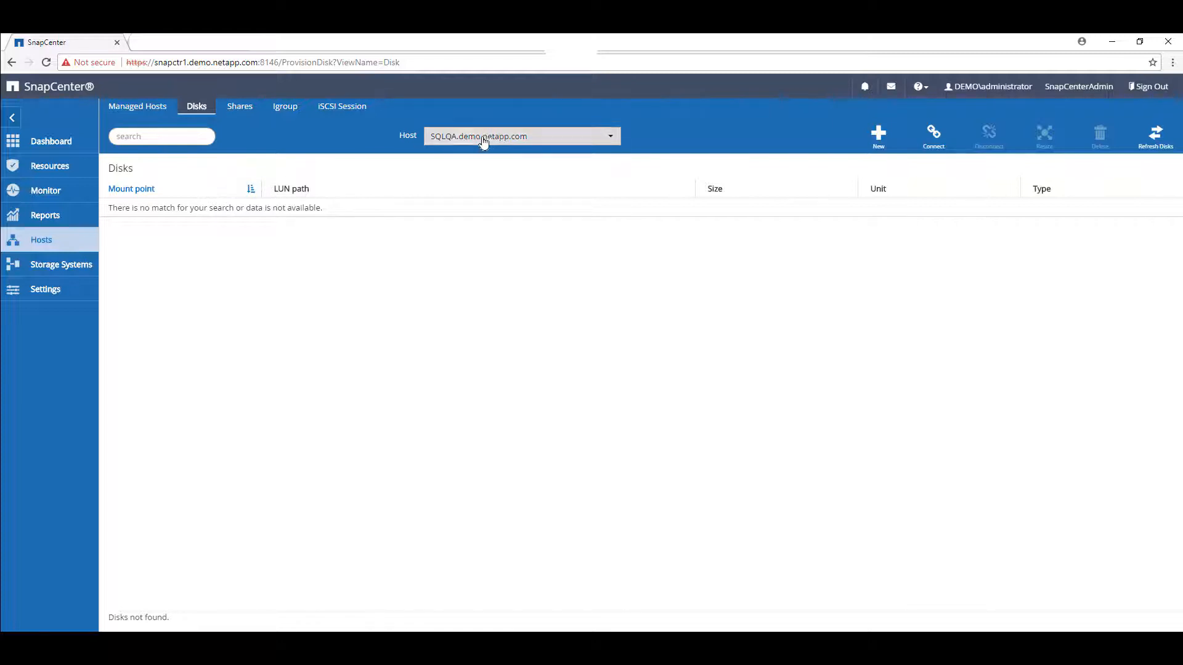
mouse_move(877, 149)
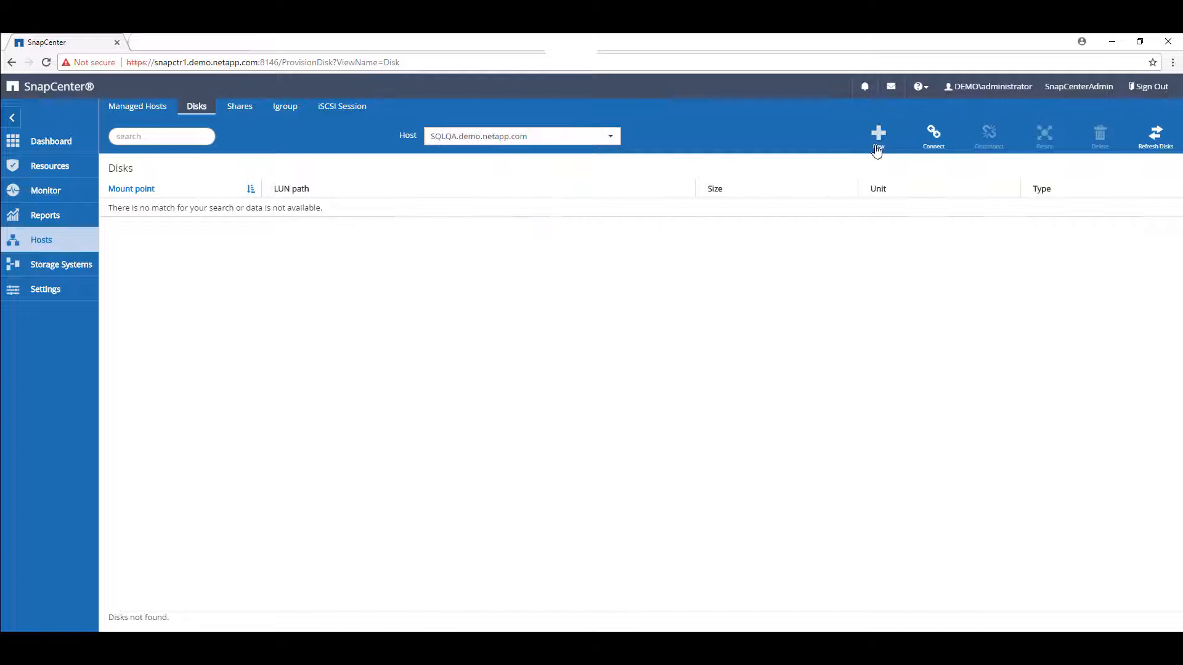
Step: Start a new dedicated disk on LUN path /sql_qa_data named sql_qa_data
left_click(877, 133)
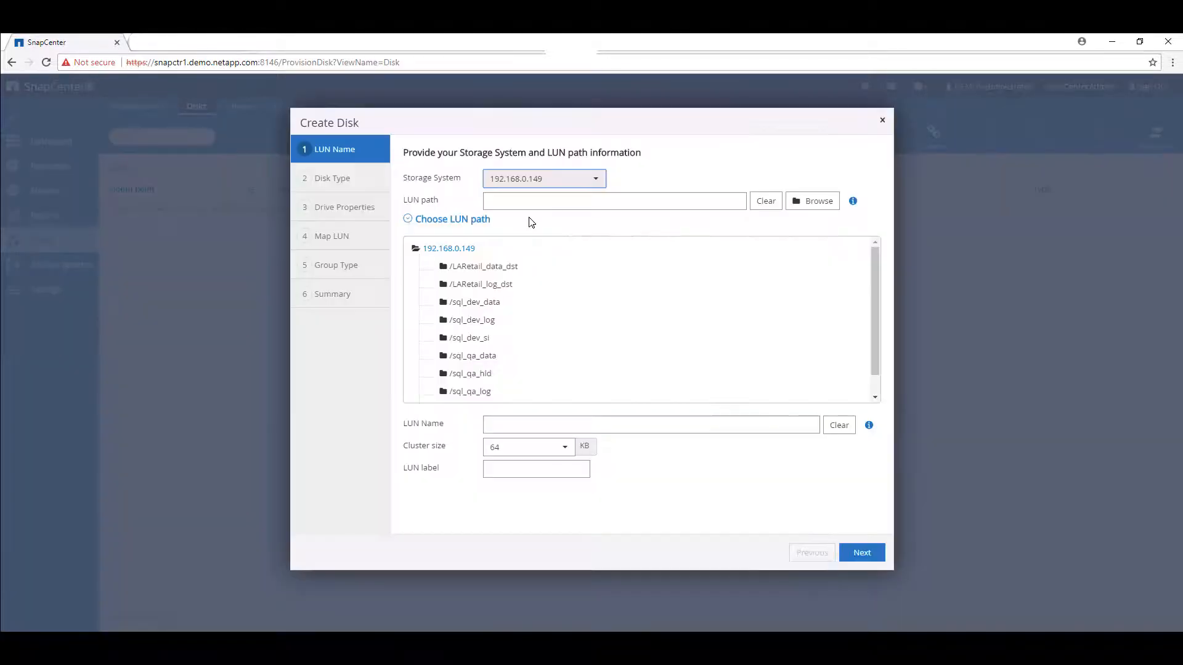
mouse_move(552, 289)
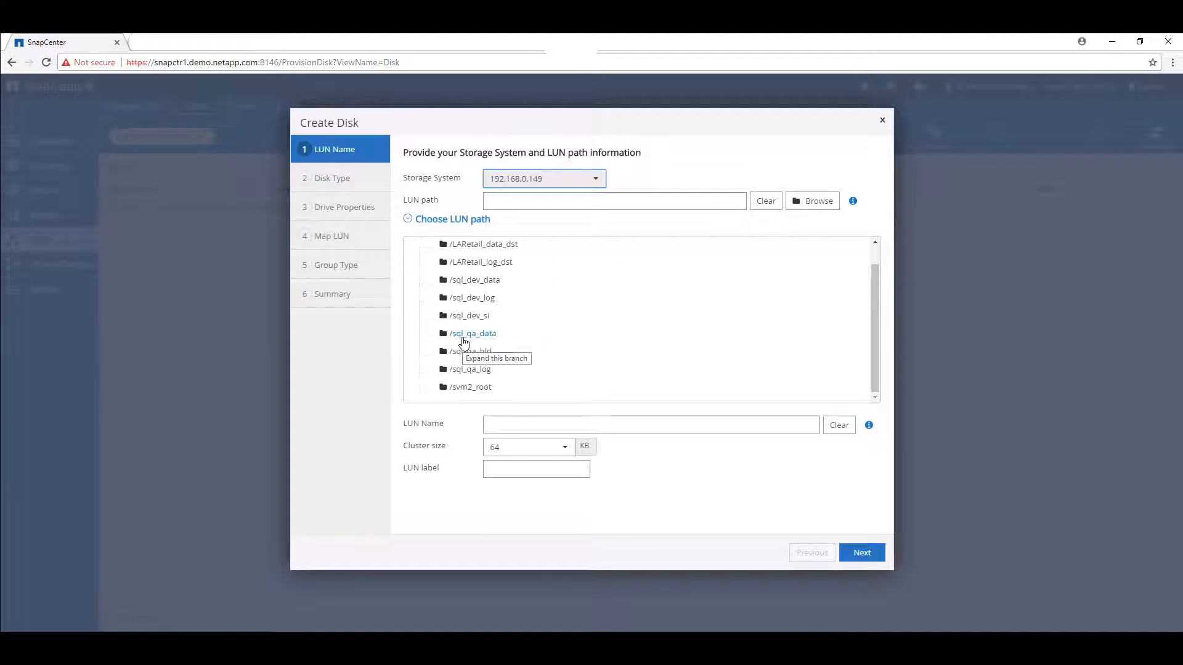
left_click(473, 333)
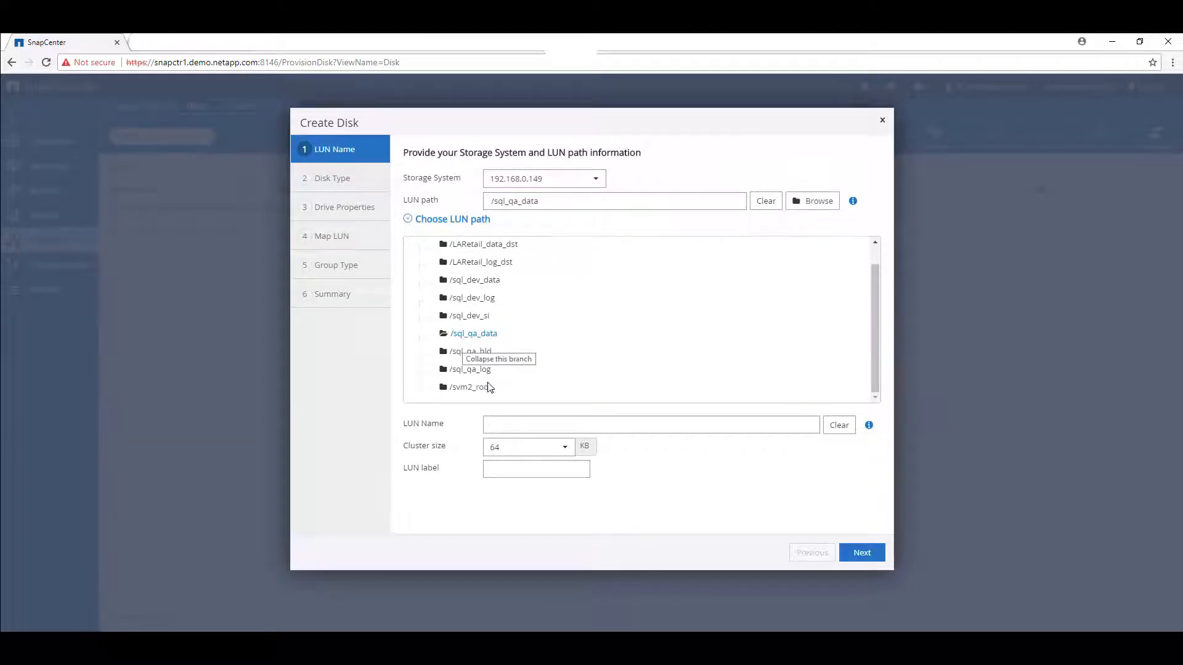
left_click(473, 332)
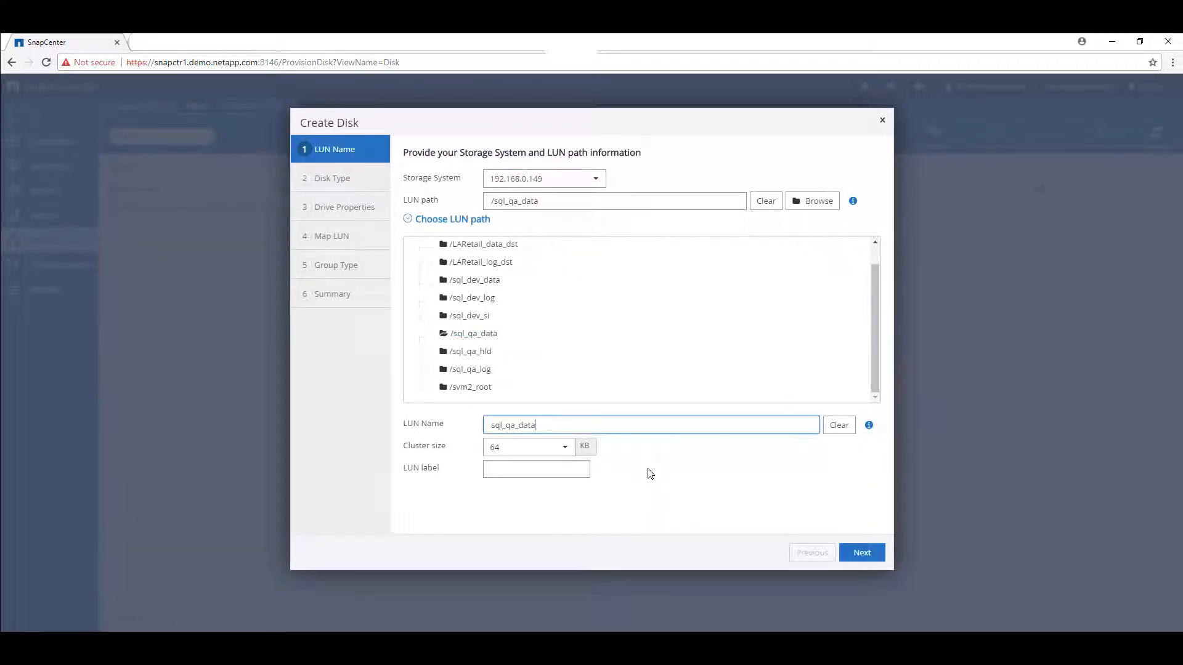
left_click(861, 552)
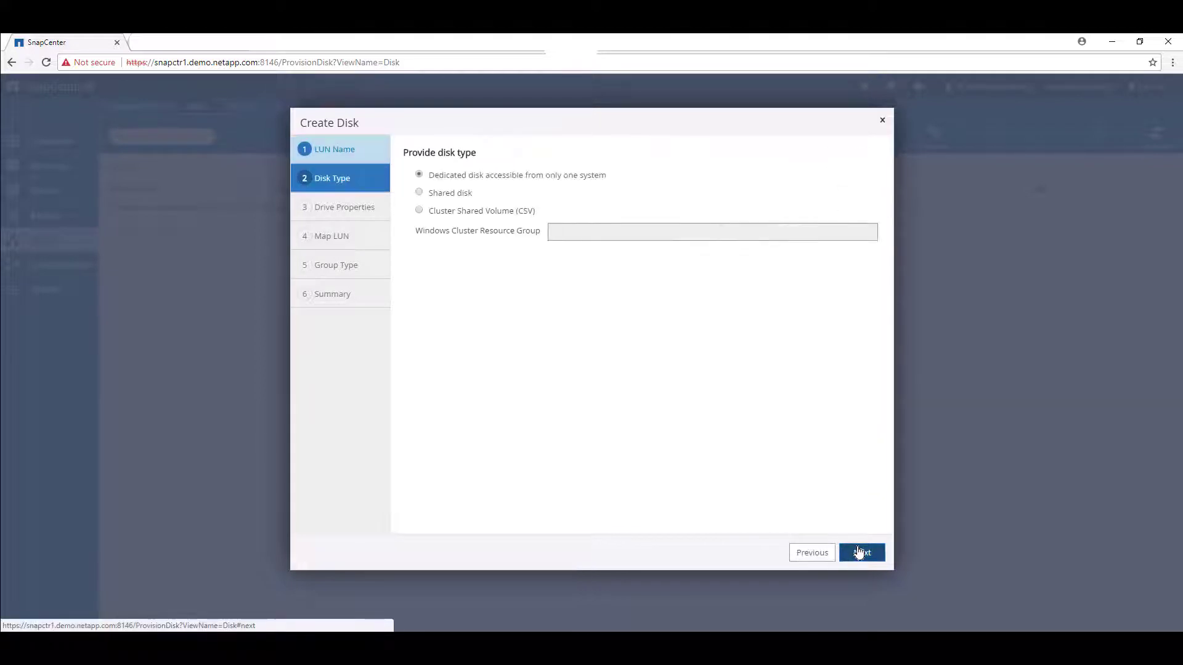
left_click(860, 551)
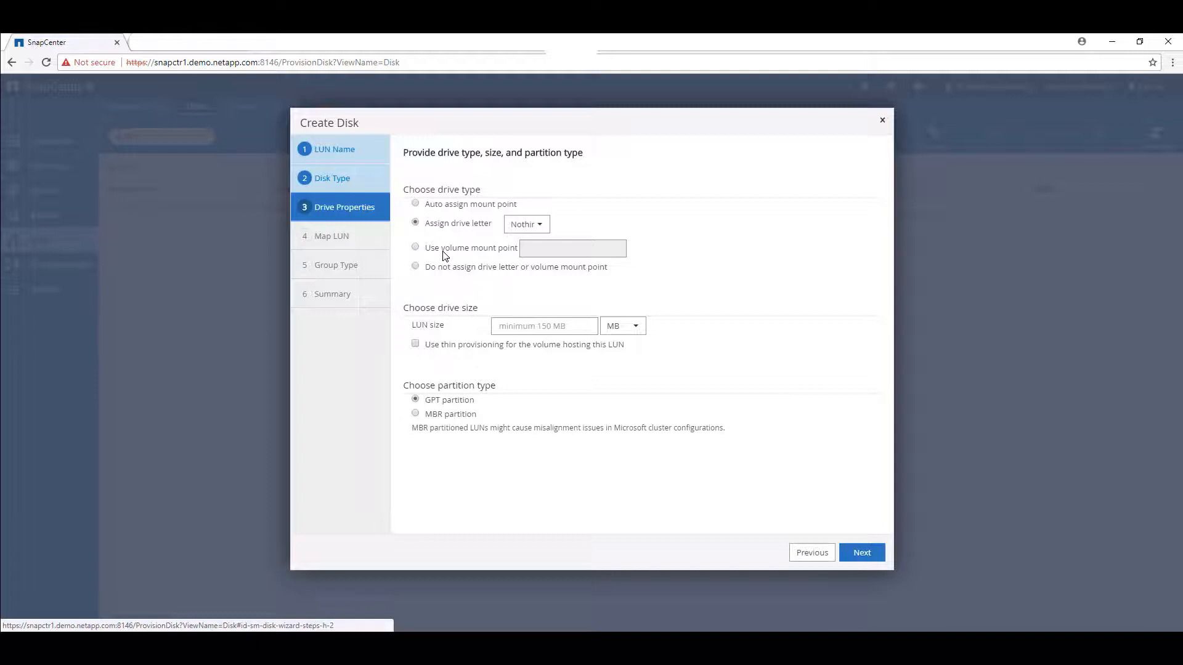
Step: Mount the disk at volume mount point C:\MSSQL\Data and begin setting its 8 GB size
left_click(414, 247)
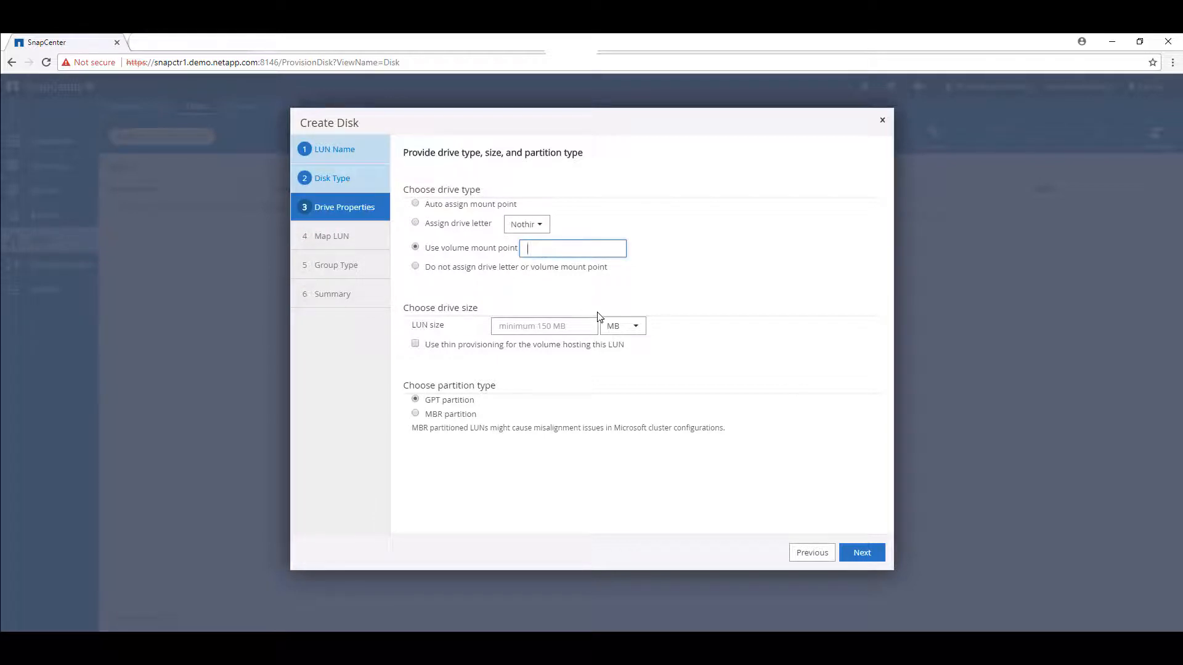
type("C:\\MSSQL\\Data")
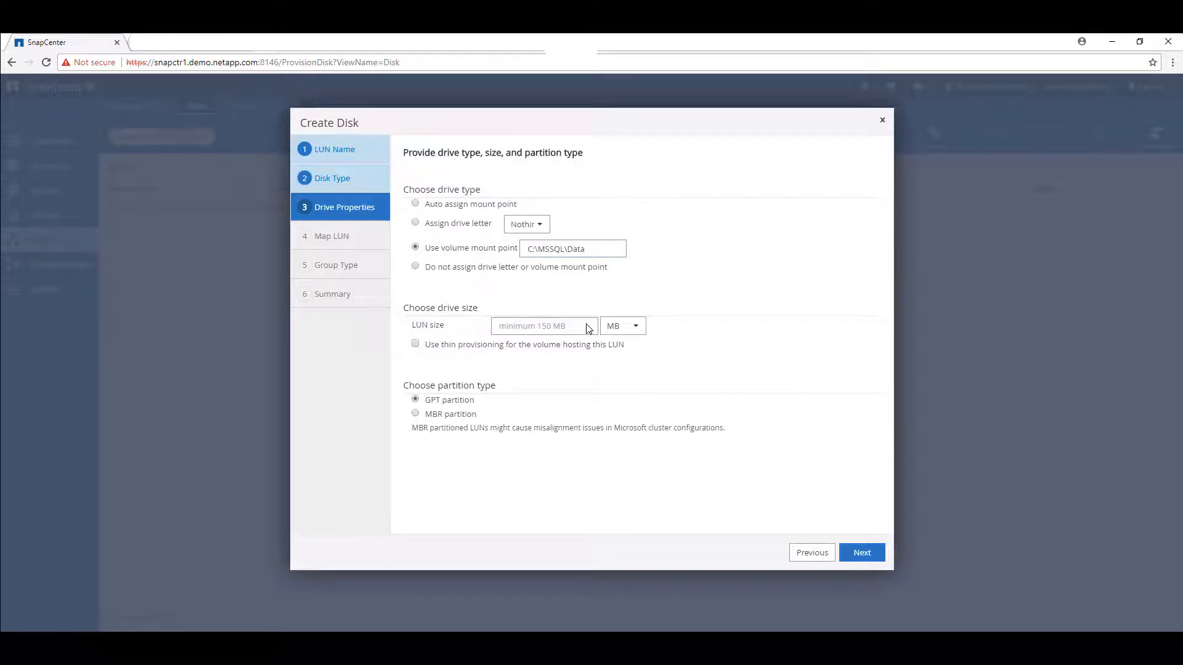
left_click(544, 325)
type("8")
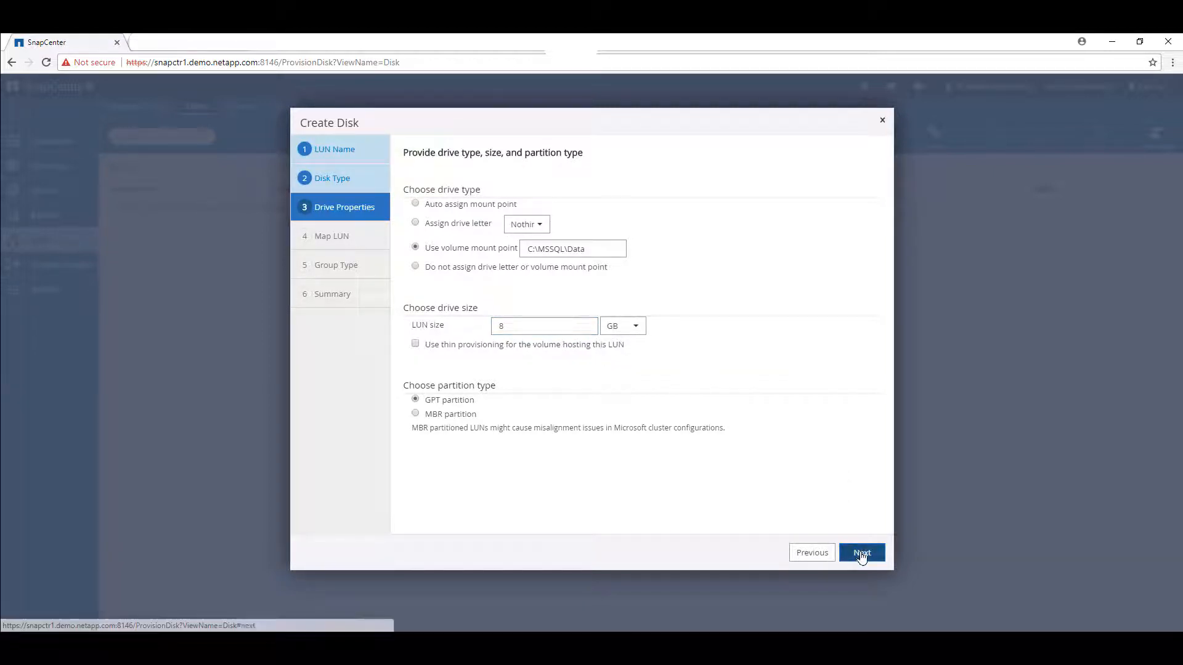
Step: Map the LUN to the host's iSCSI initiator via a new iGroup and finish creating the data disk
left_click(861, 552)
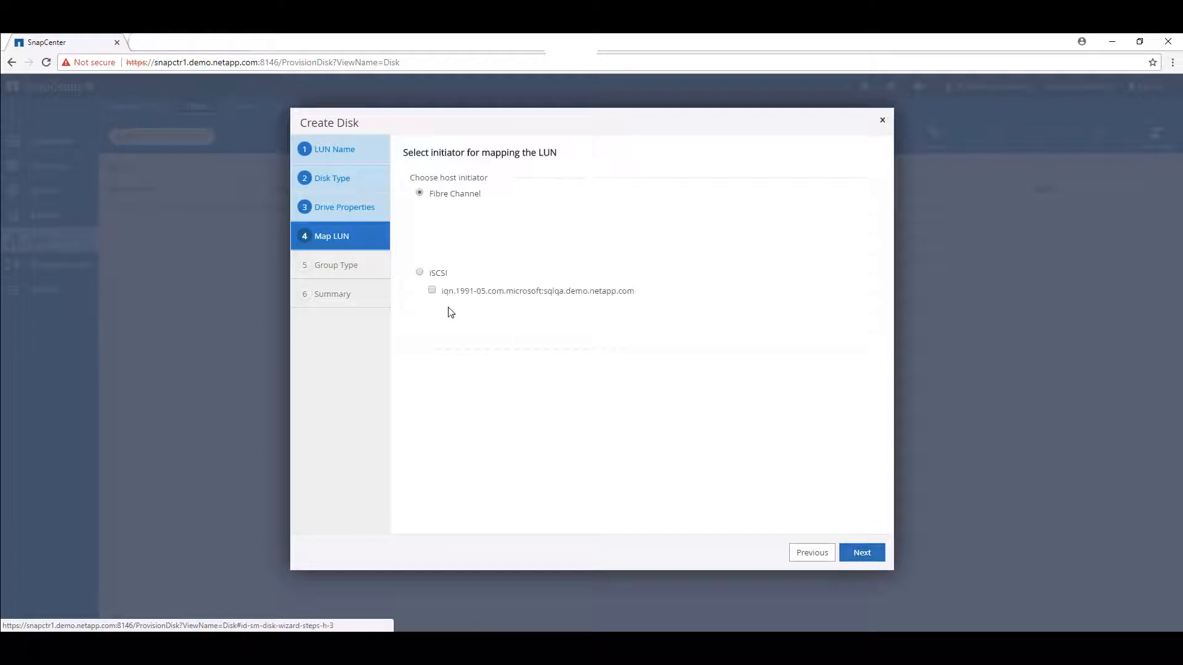
left_click(419, 272)
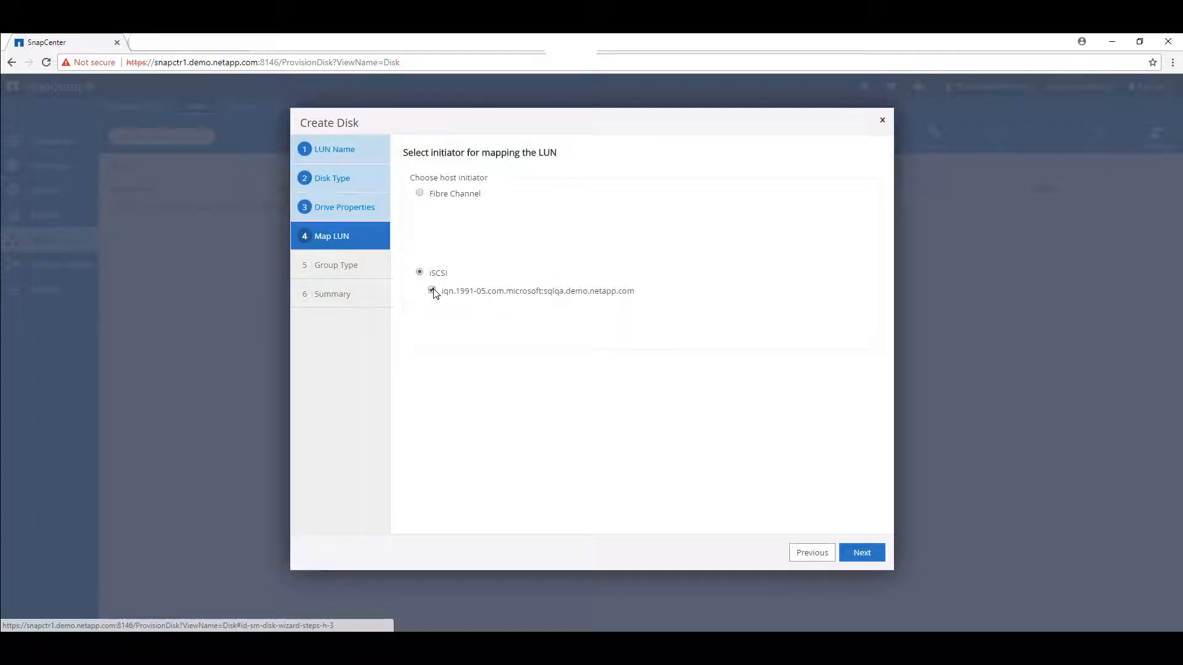
left_click(431, 290)
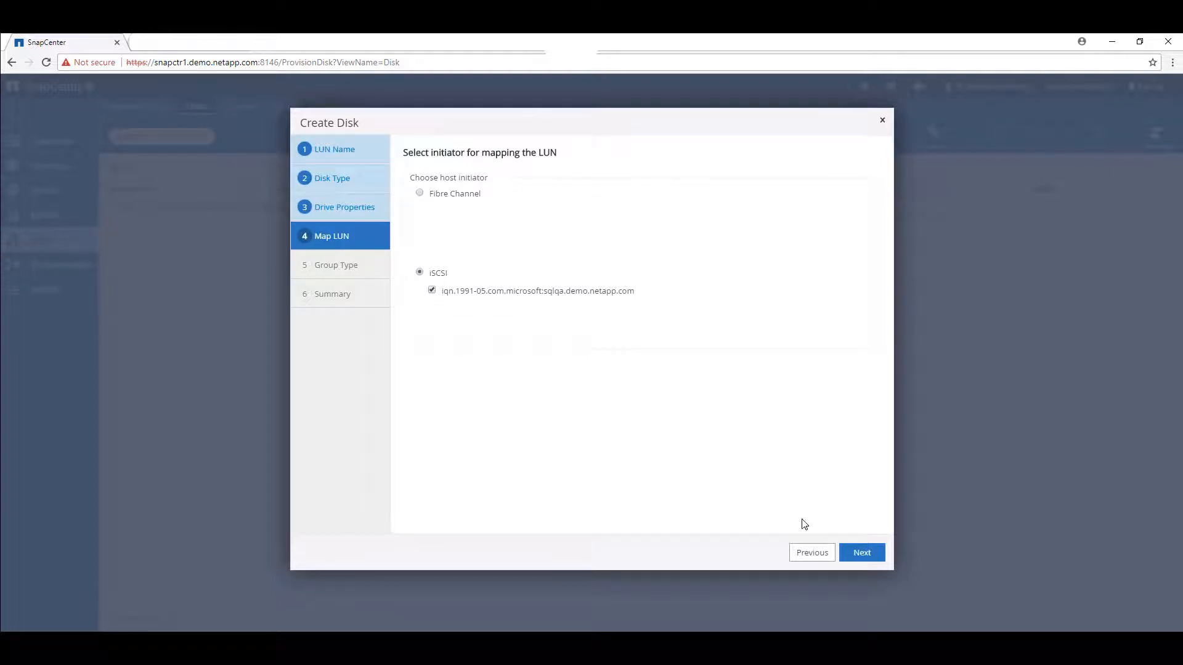
left_click(861, 551)
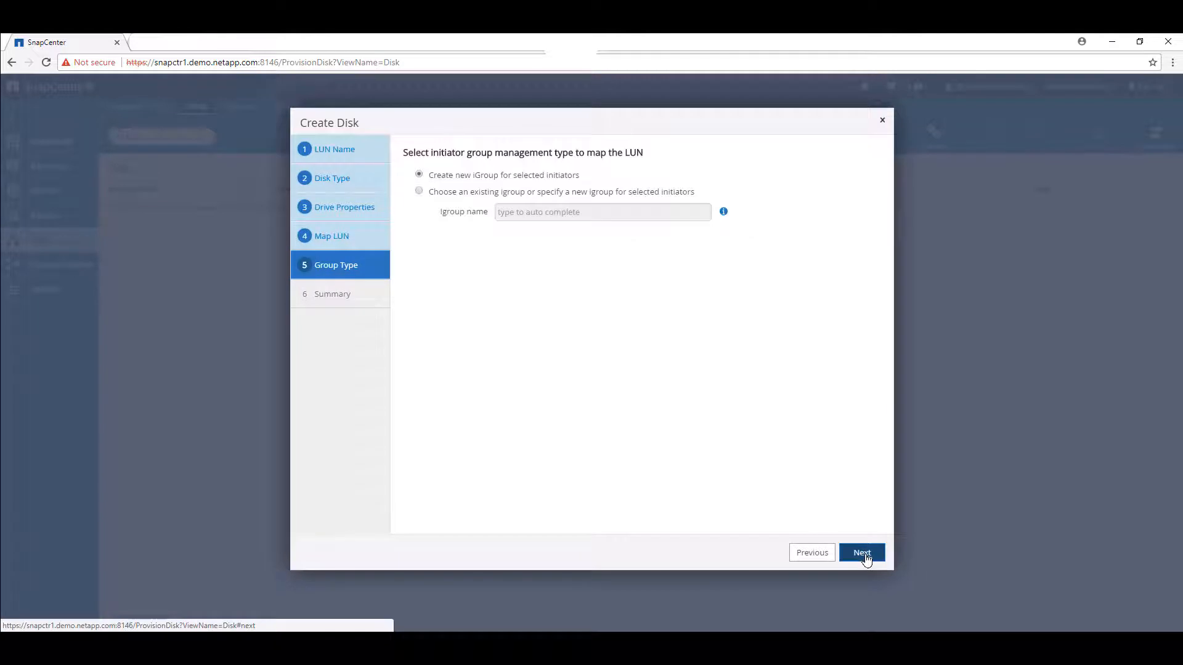
left_click(860, 552)
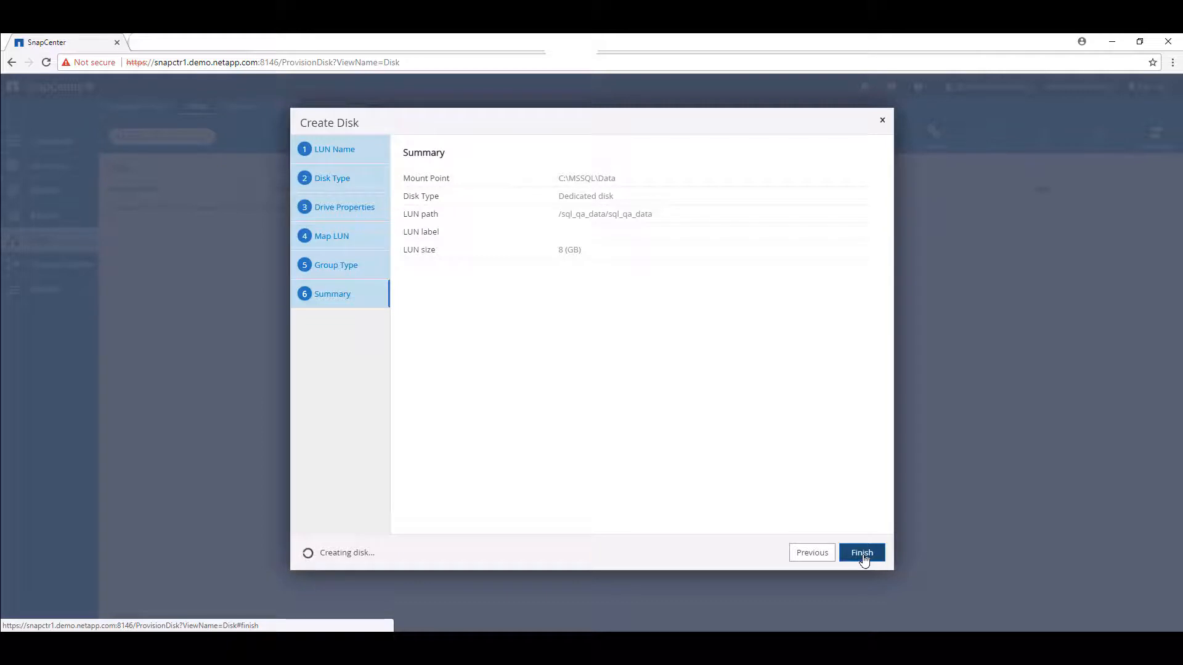
left_click(861, 552)
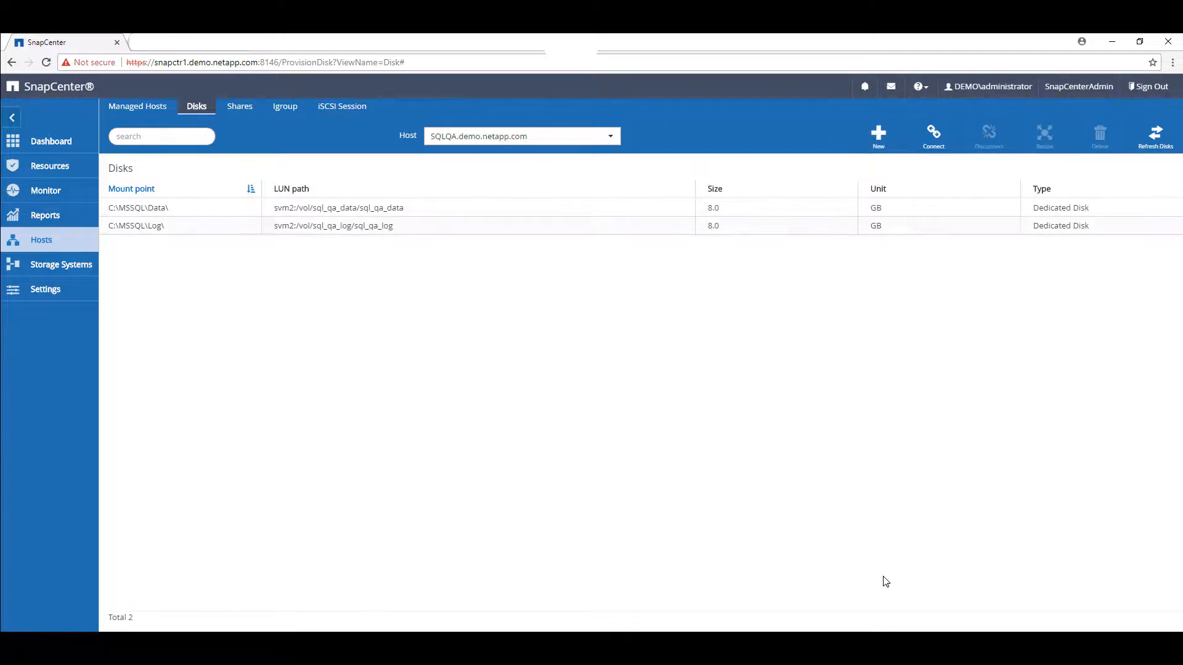
mouse_move(449, 228)
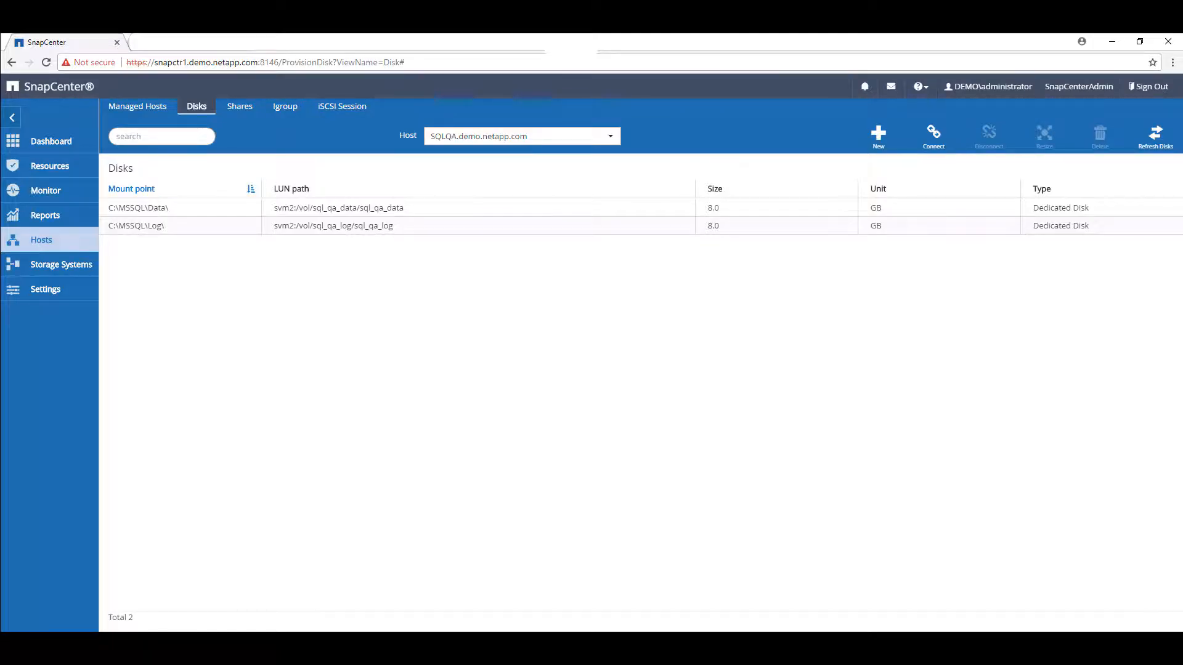
mouse_move(50, 166)
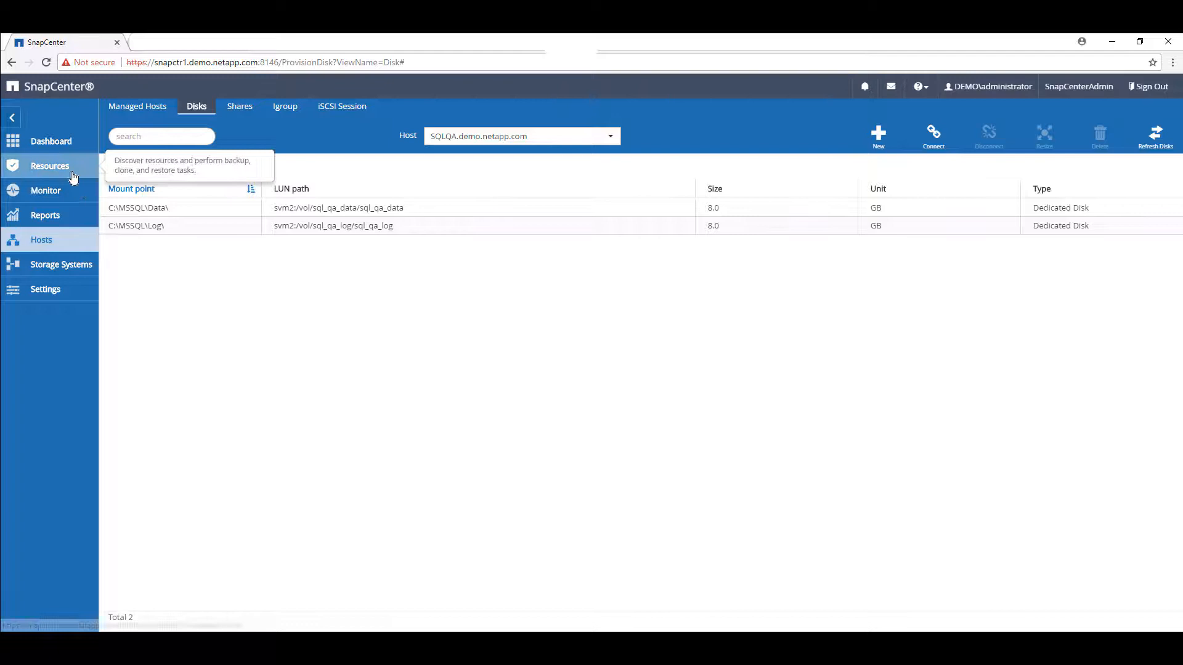
Step: In Resources, bring up AdventureWorks2014's Database - Migrate details from its Overall Status
left_click(50, 165)
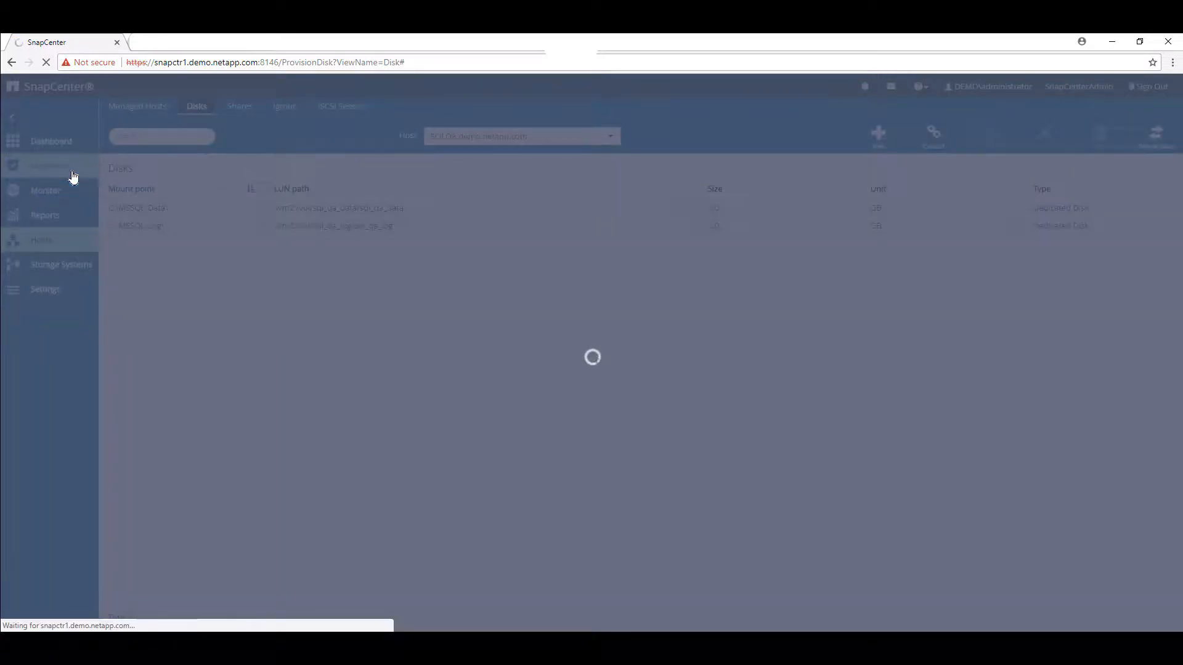
left_click(50, 166)
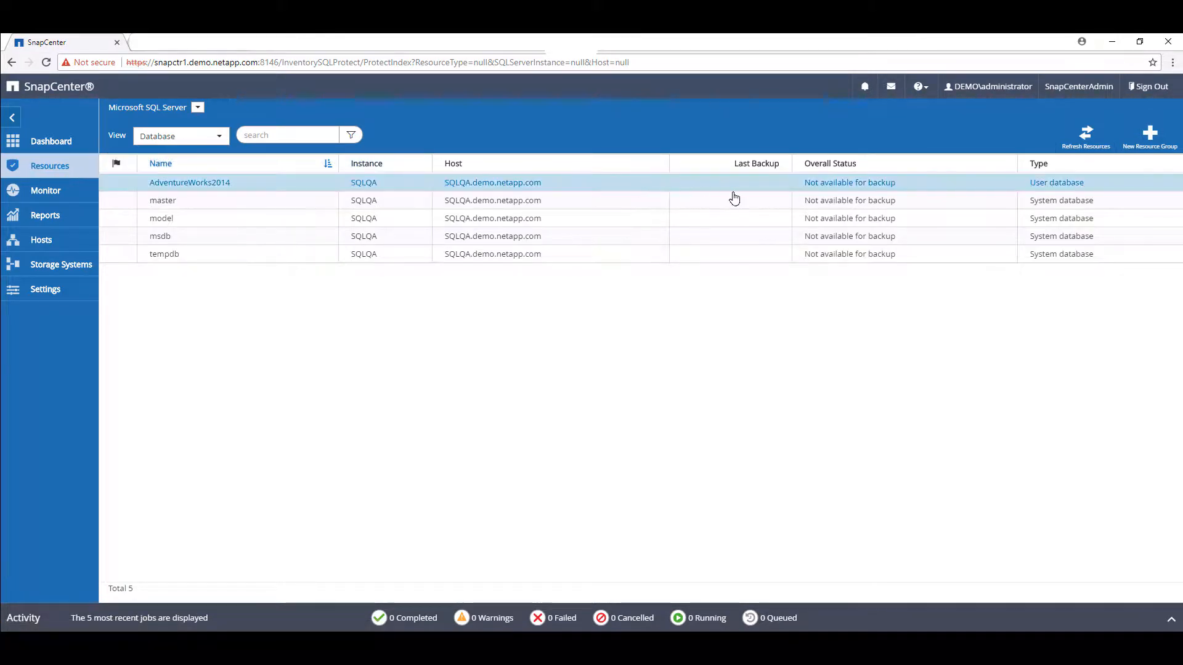
mouse_move(868, 193)
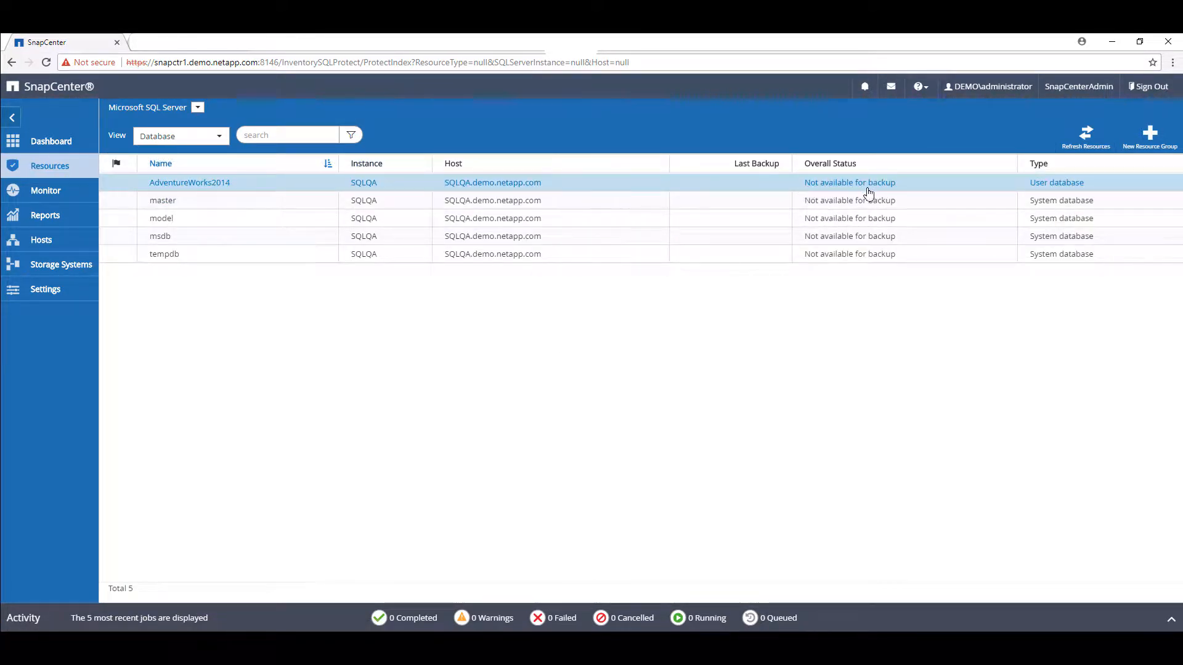
left_click(189, 182)
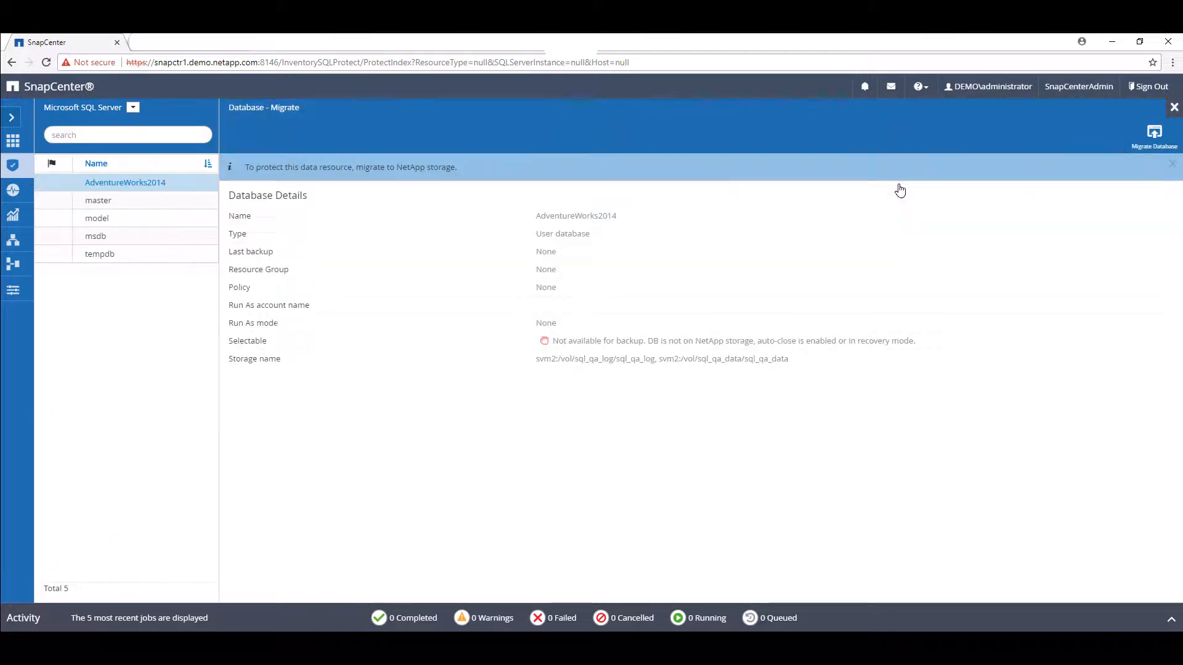
mouse_move(1088, 155)
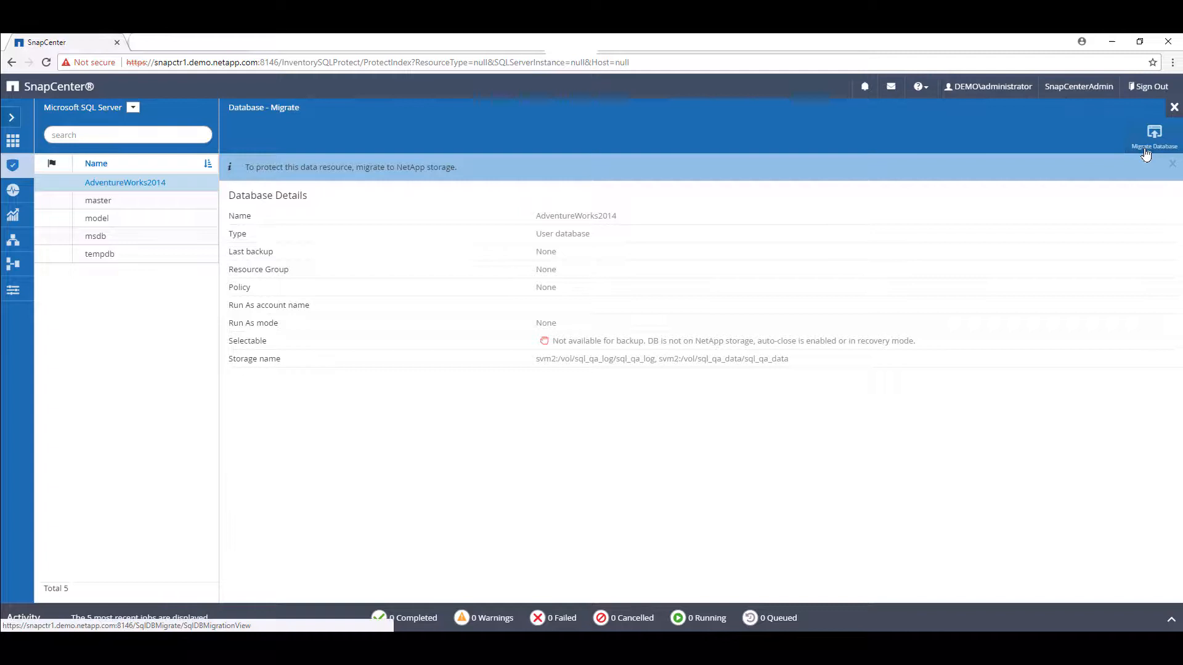
Step: Start Migrate Database with data files to C:\MSSQL\Data\ and log files to C:\MSSQL\Log\
left_click(1153, 135)
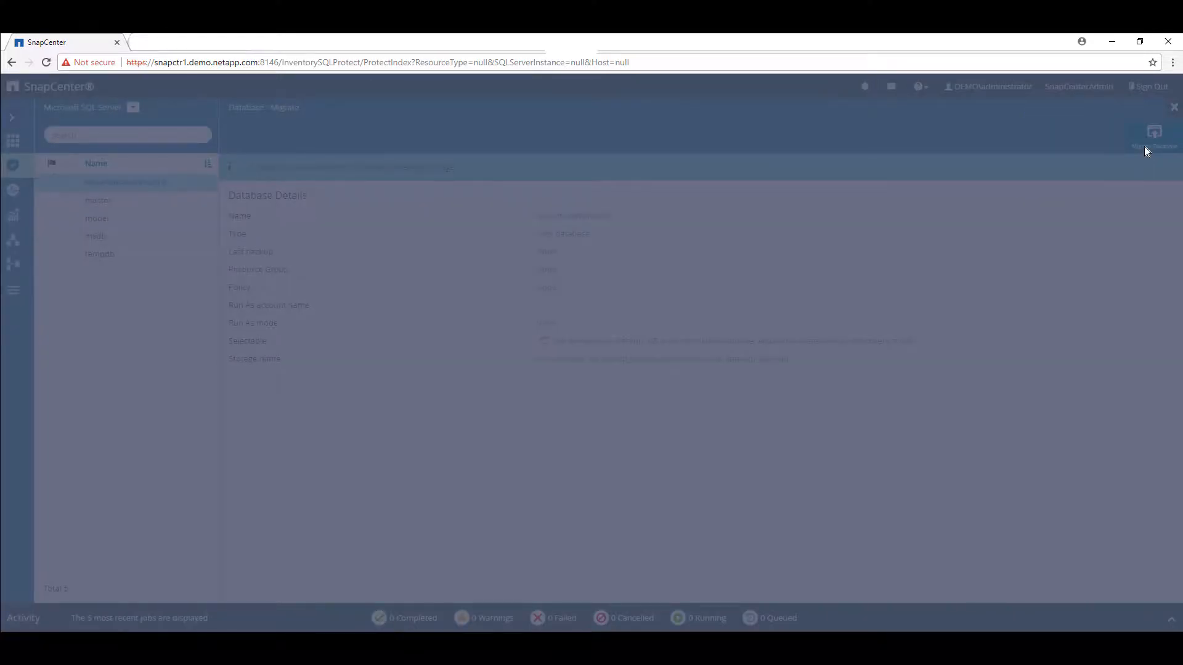
left_click(1153, 134)
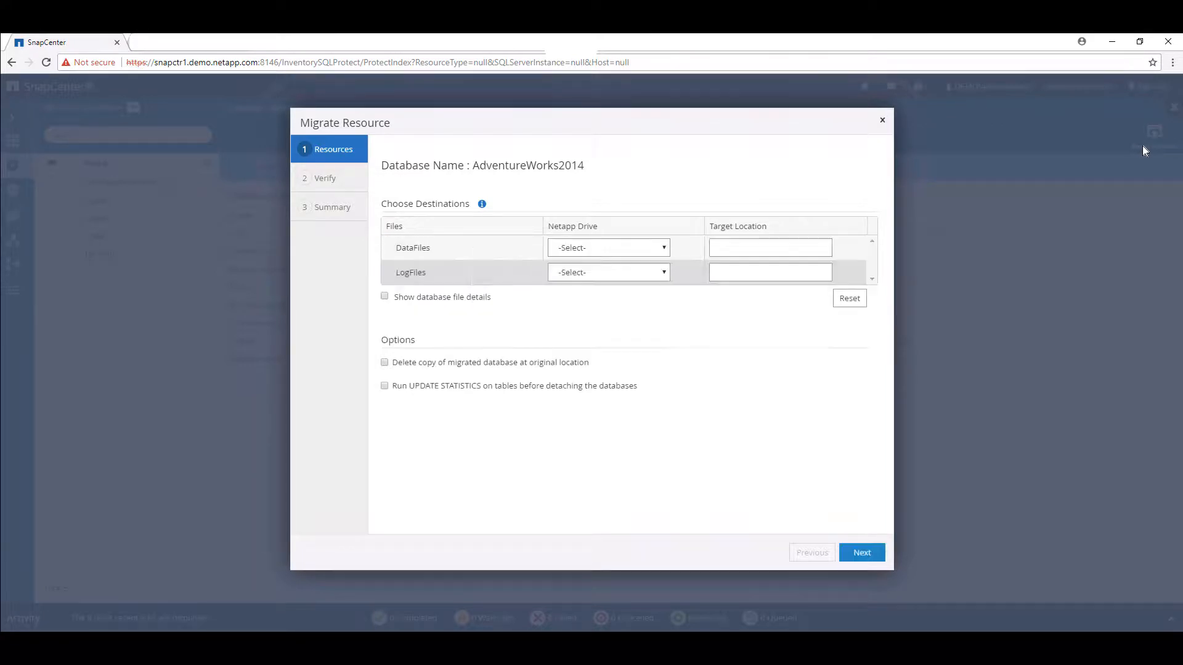
mouse_move(998, 201)
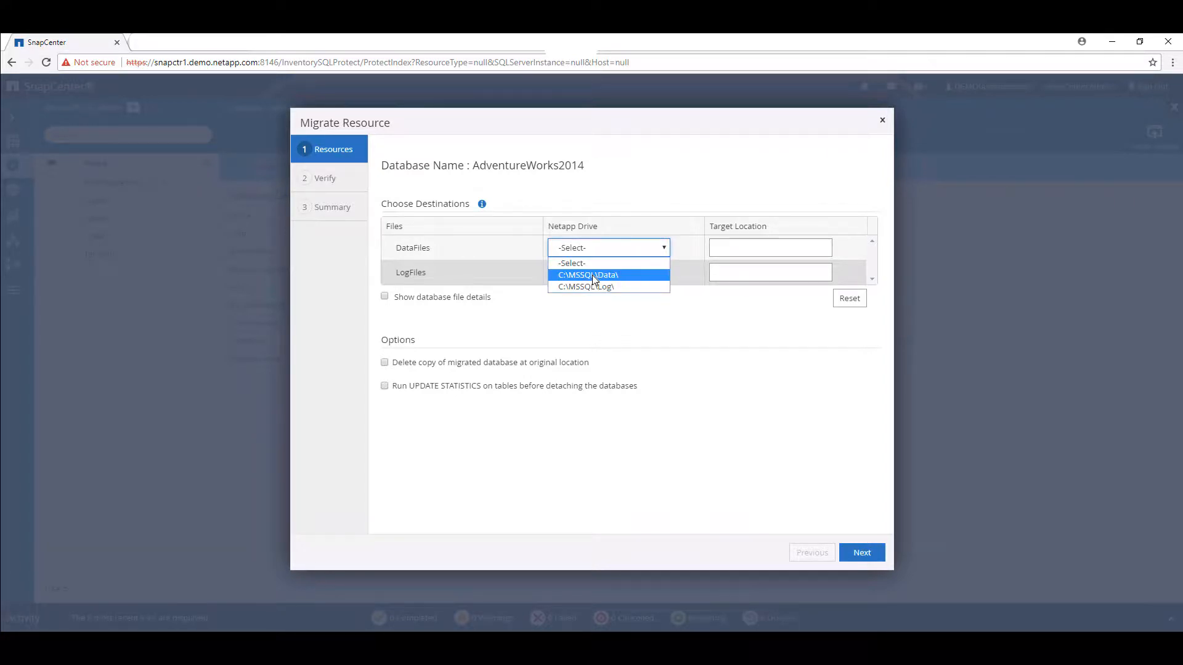
left_click(587, 274)
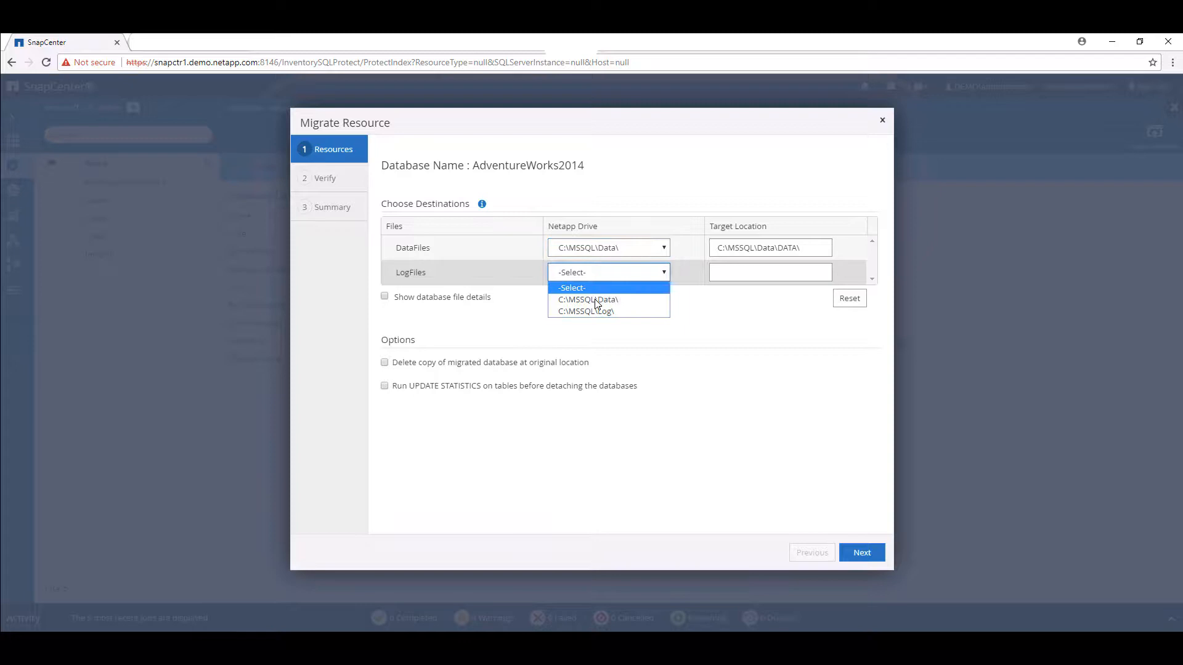
left_click(585, 310)
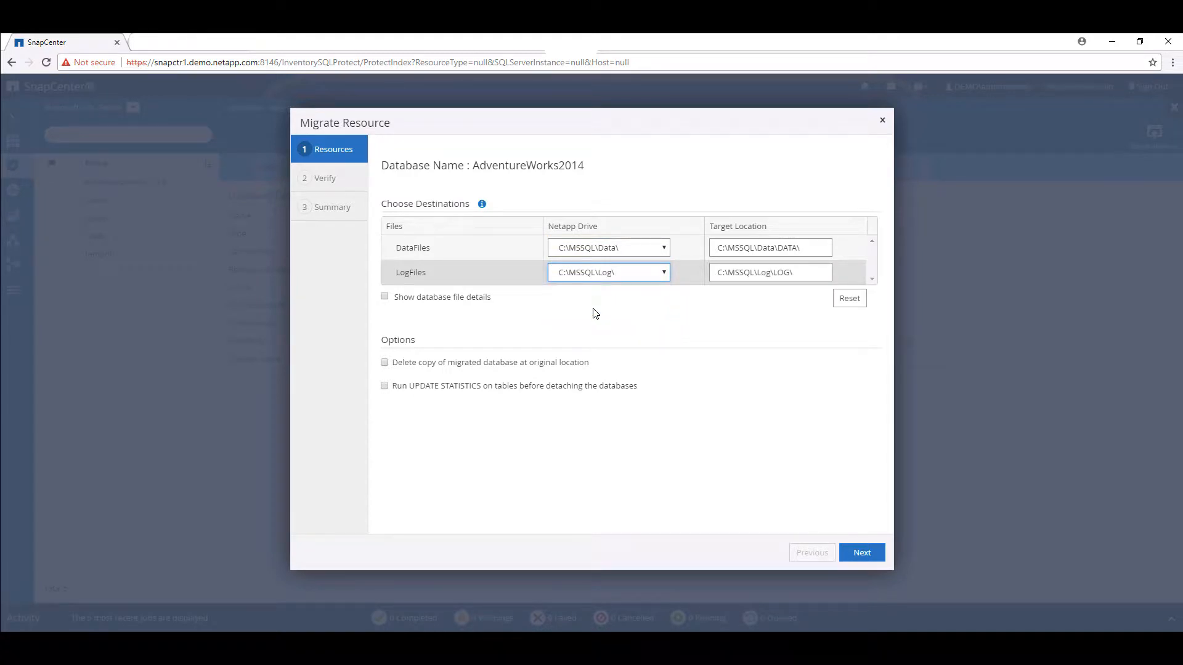
Step: Advance through destinations and consistency checks to the migration summary
left_click(861, 552)
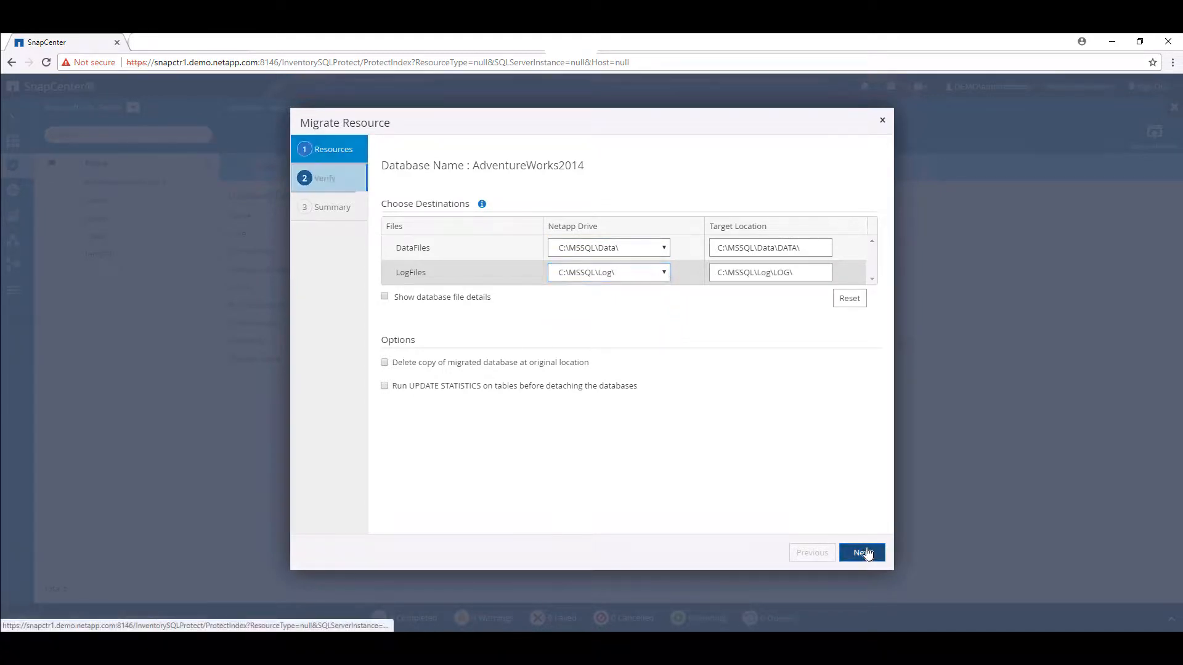
left_click(861, 551)
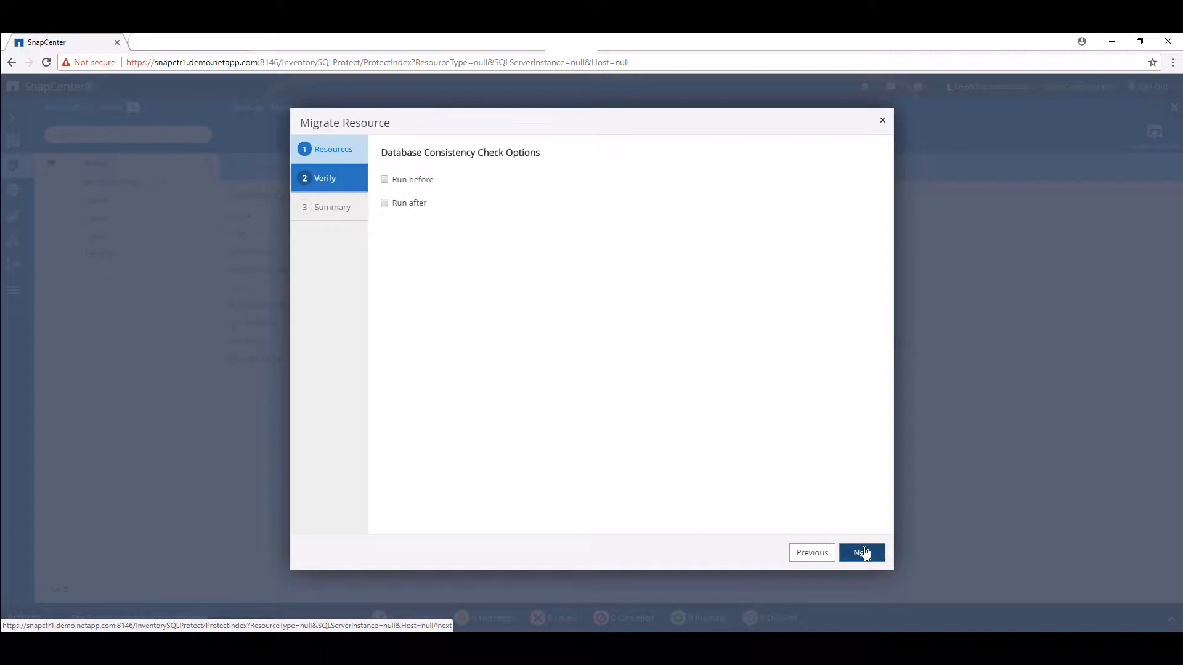
left_click(860, 552)
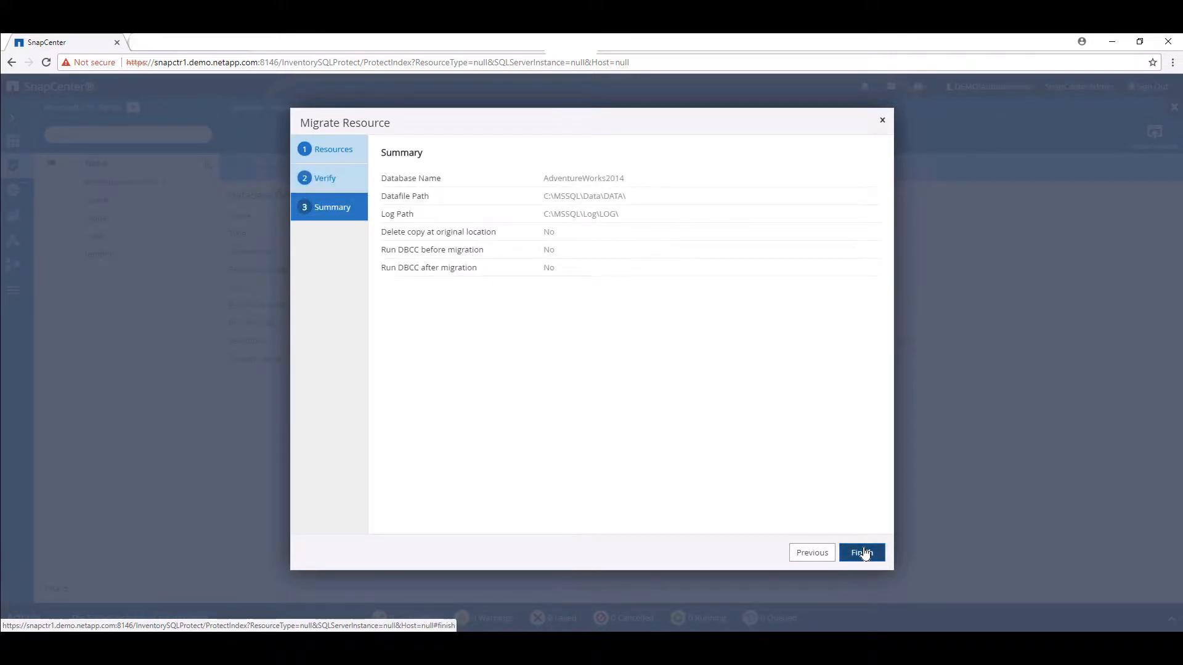
Step: Finish the migration and confirm the Migrate Resources job succeeded under Monitor > Jobs
left_click(860, 552)
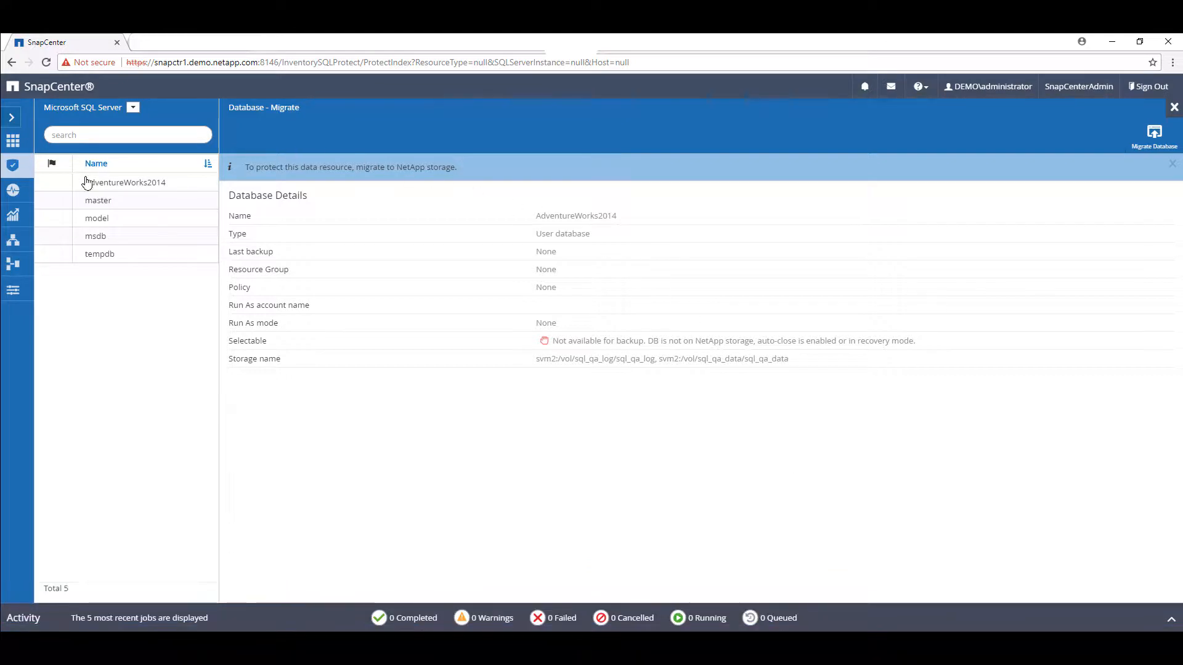
mouse_move(13, 190)
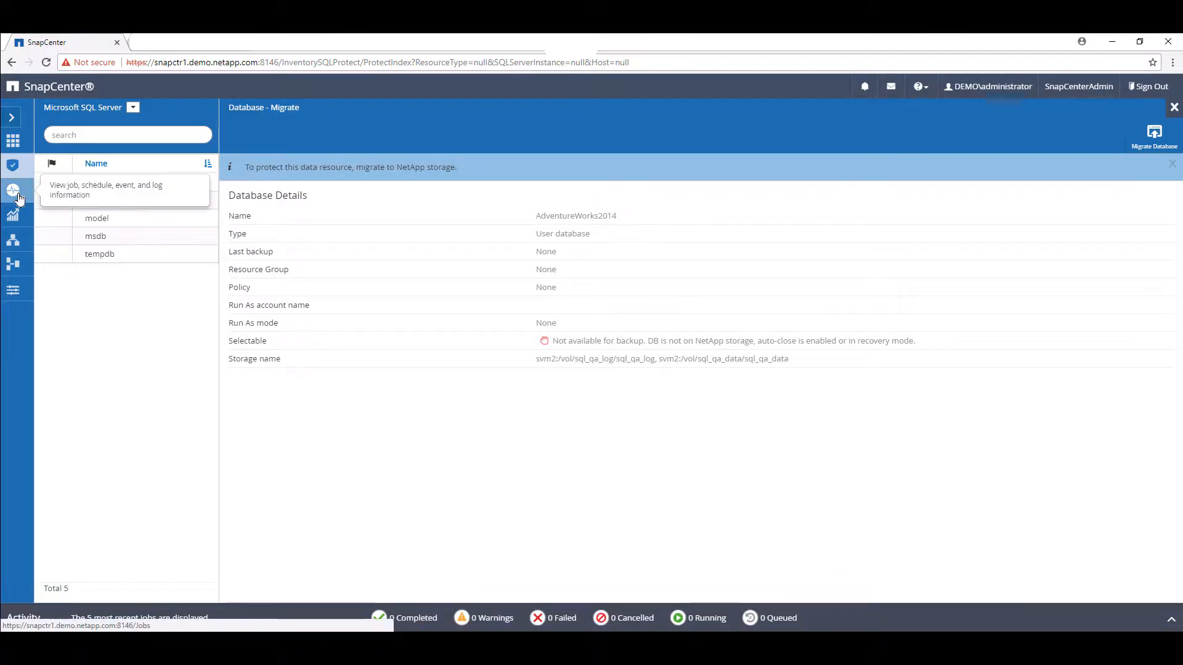
left_click(13, 191)
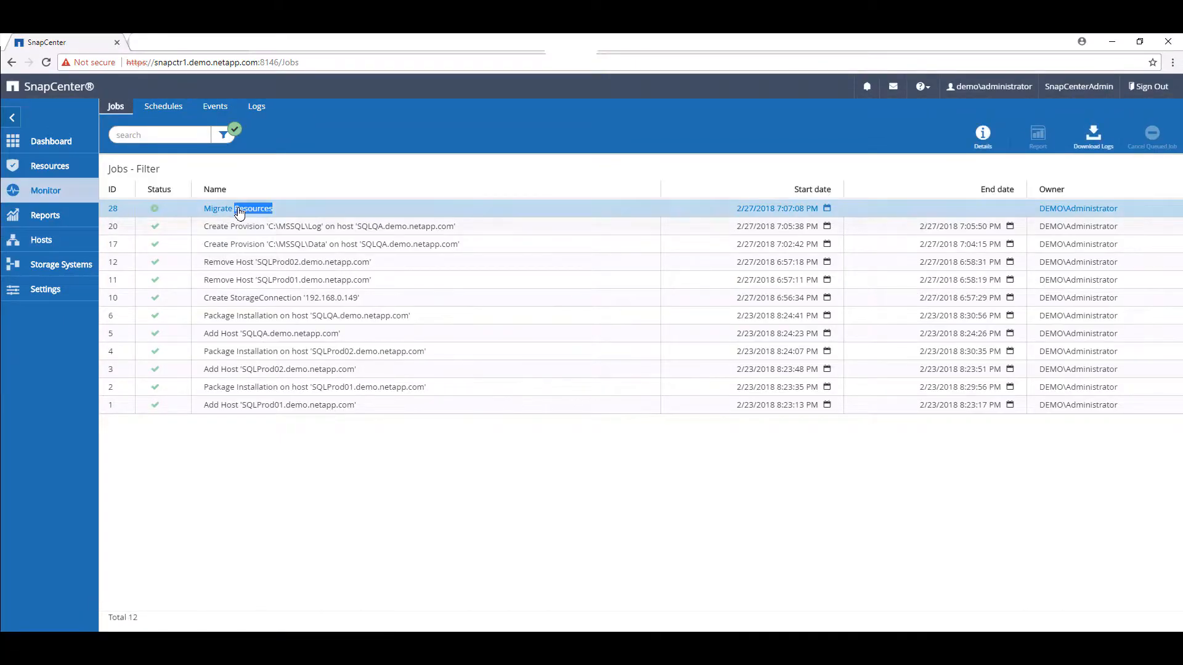
left_click(237, 208)
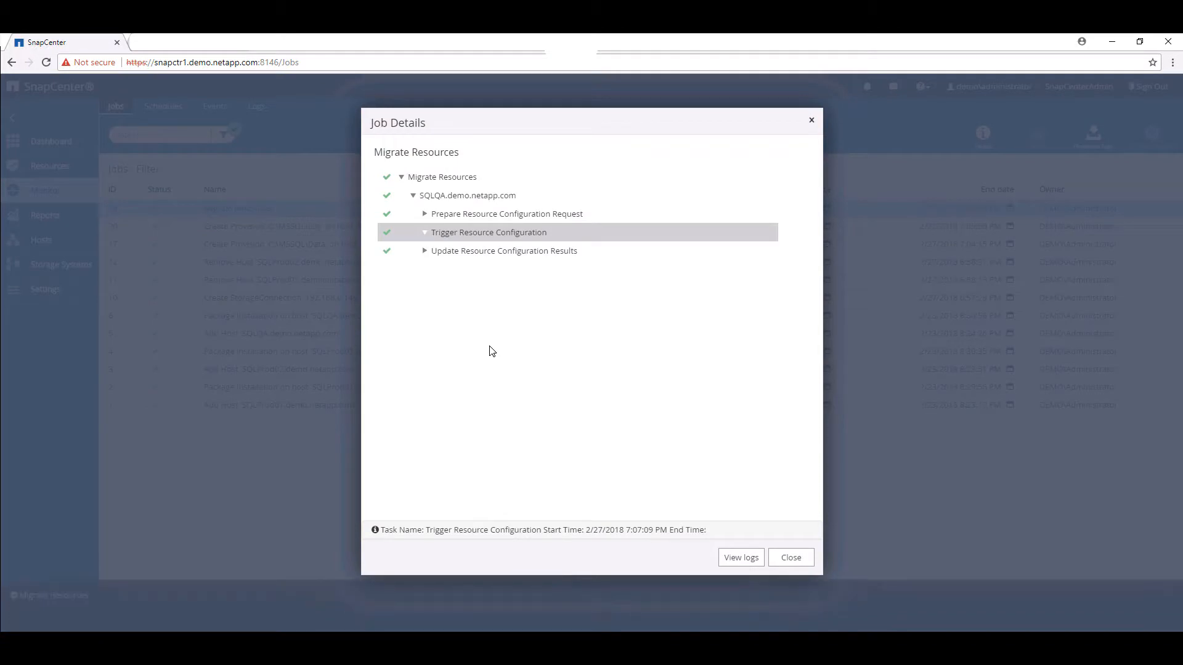
mouse_move(777, 560)
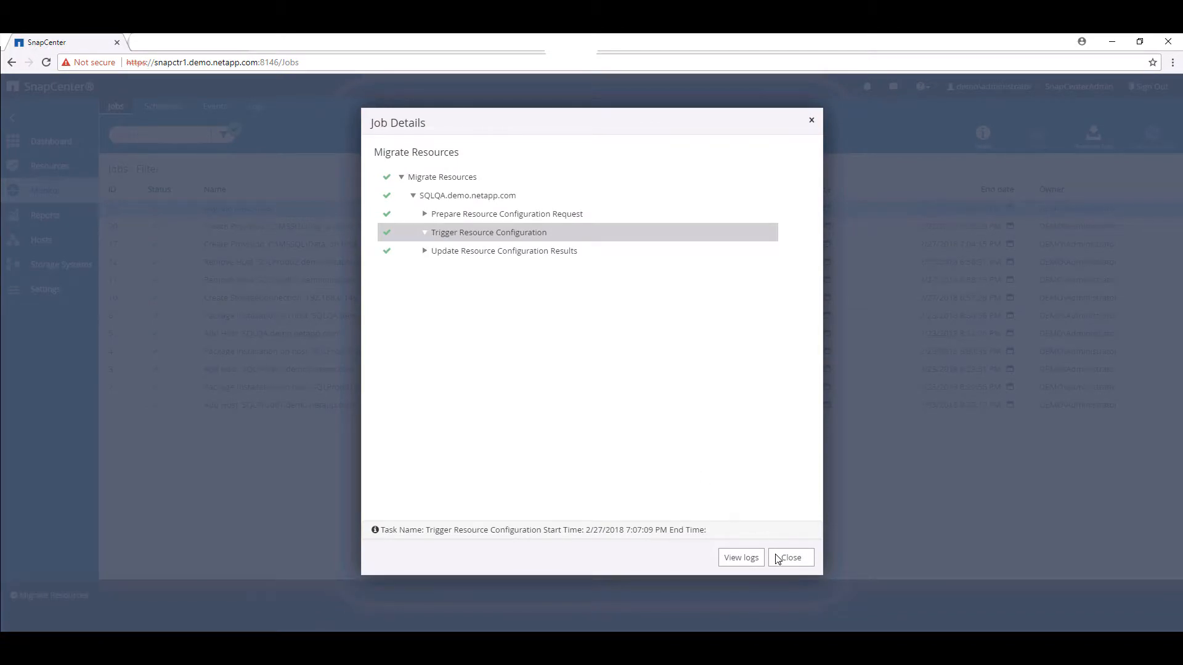
left_click(790, 557)
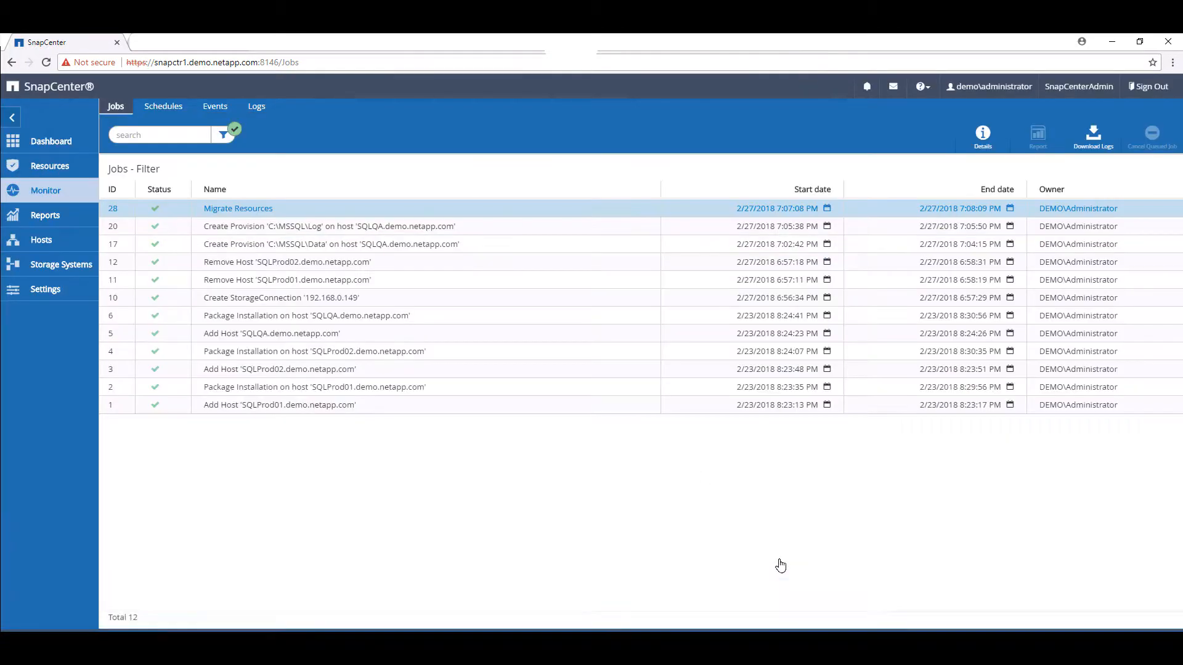
mouse_move(50, 165)
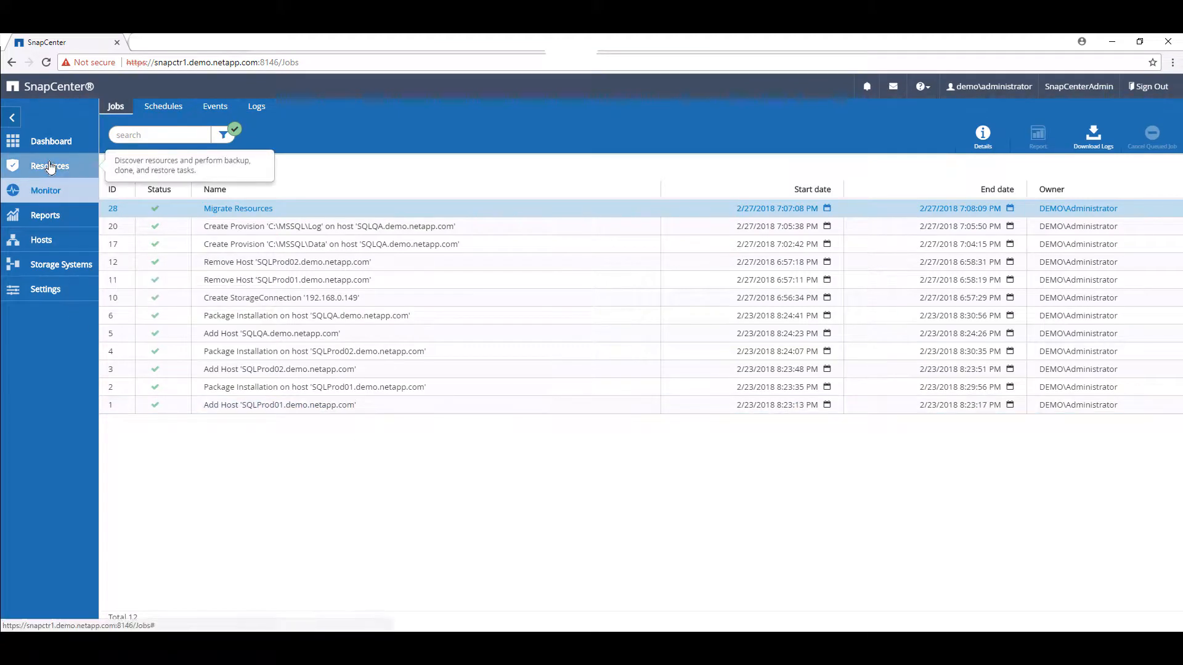
Step: Return to Resources and start Protect Resource from AdventureWorks2014's Not protected status
left_click(49, 165)
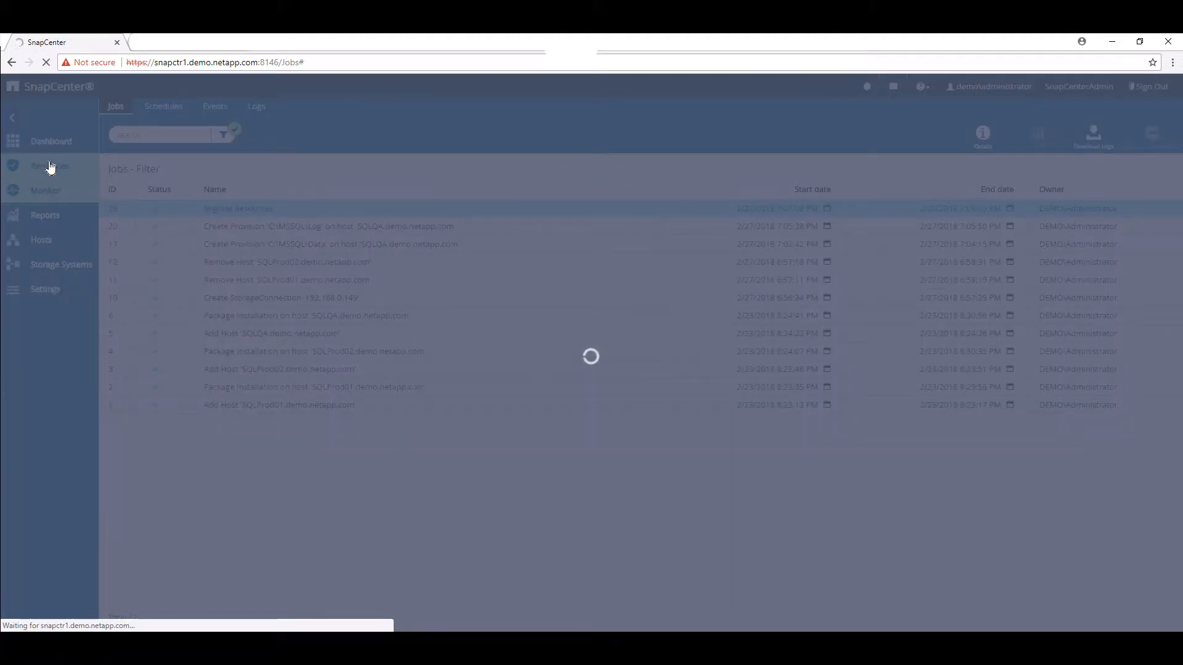
left_click(50, 165)
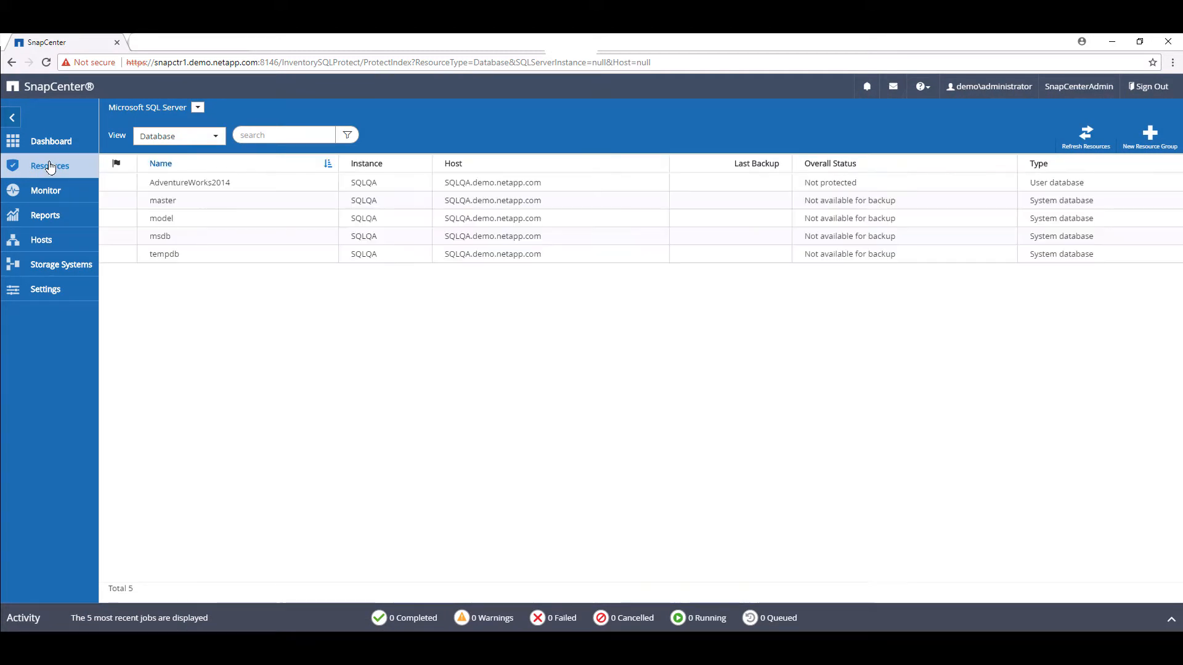
left_click(189, 182)
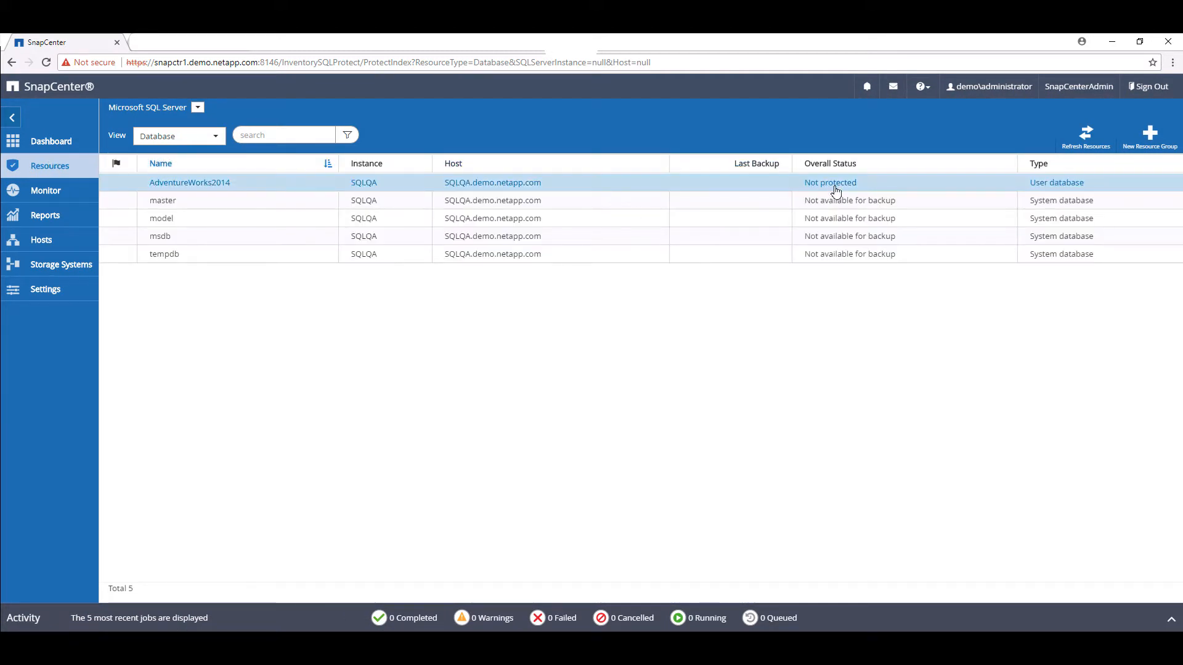
left_click(189, 181)
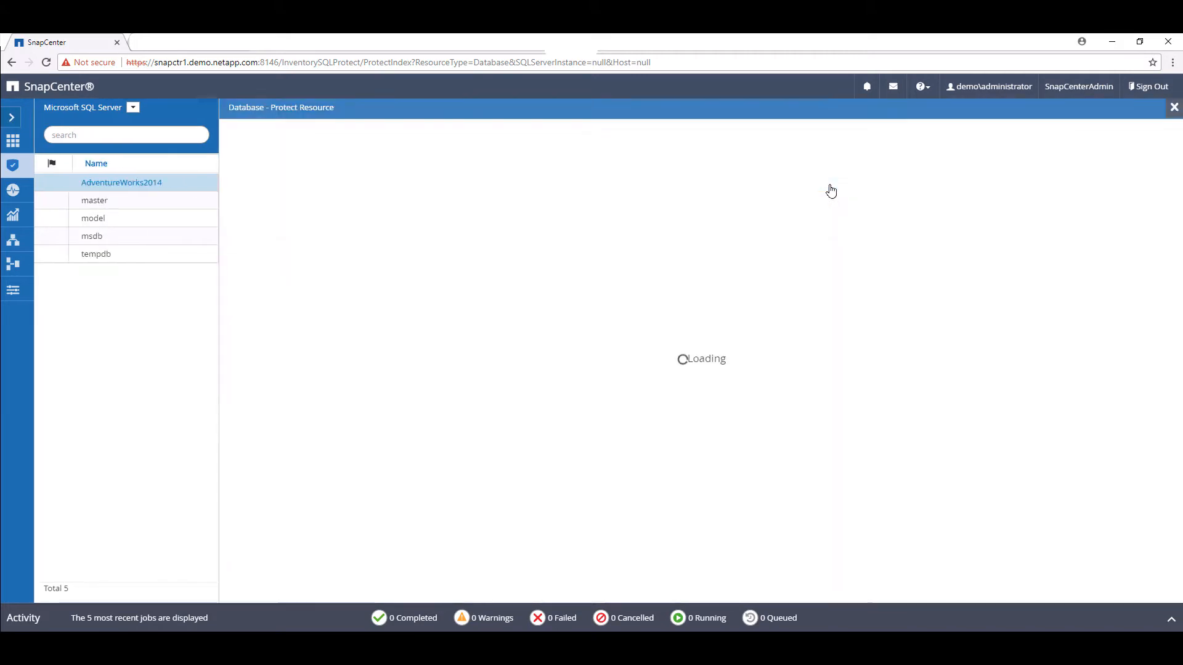